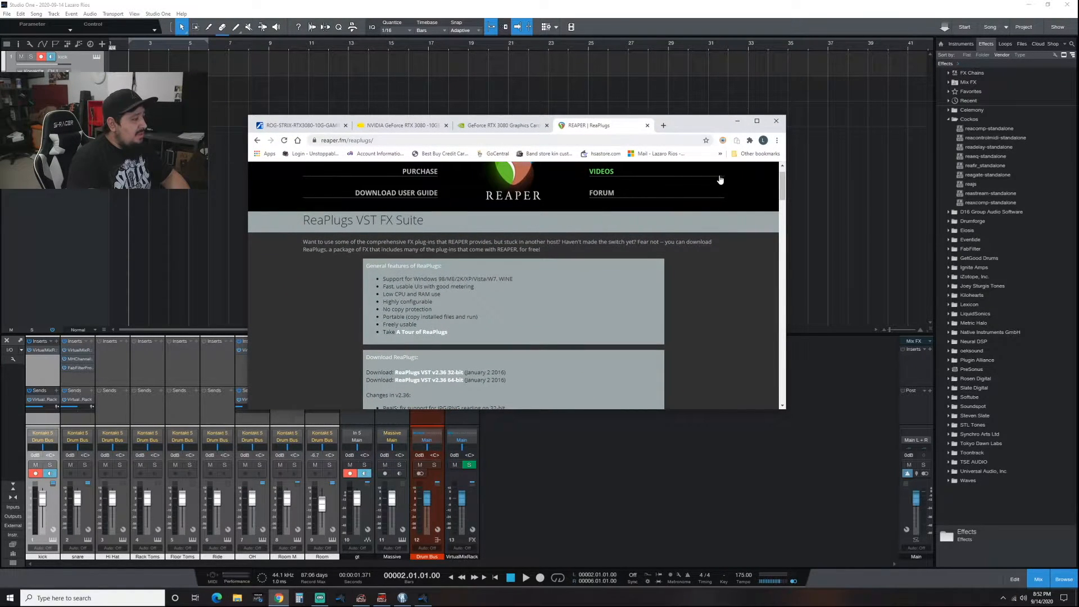
mouse_move(438, 359)
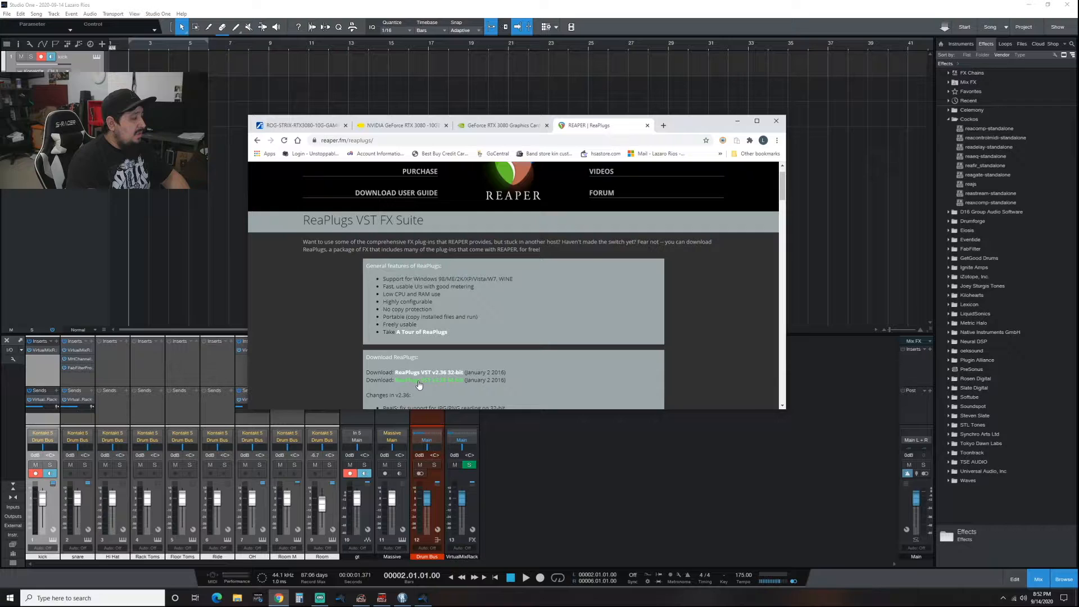
mouse_move(712, 196)
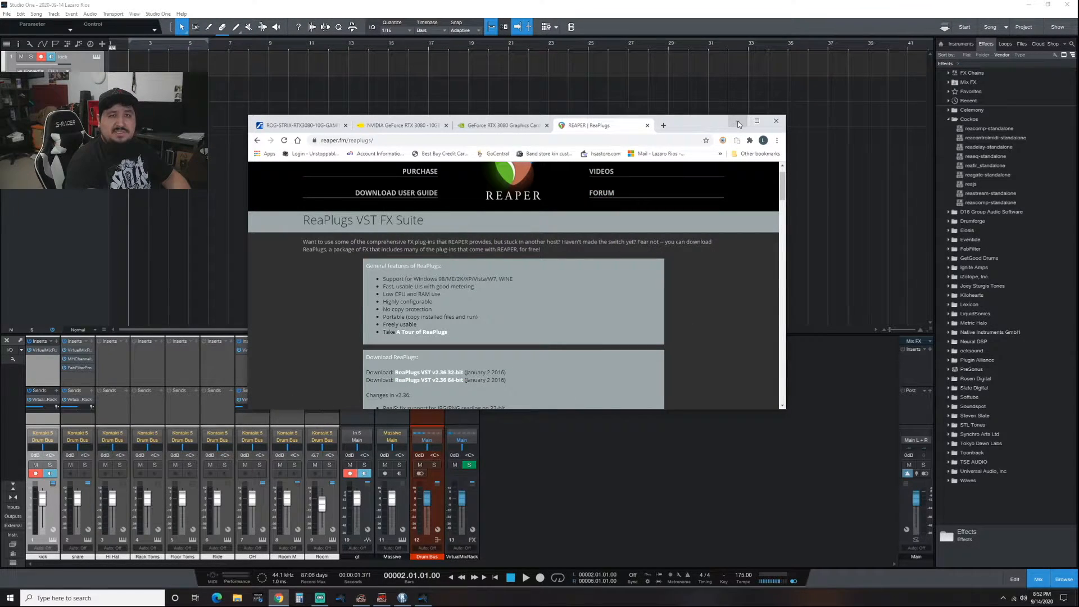
mouse_move(738, 122)
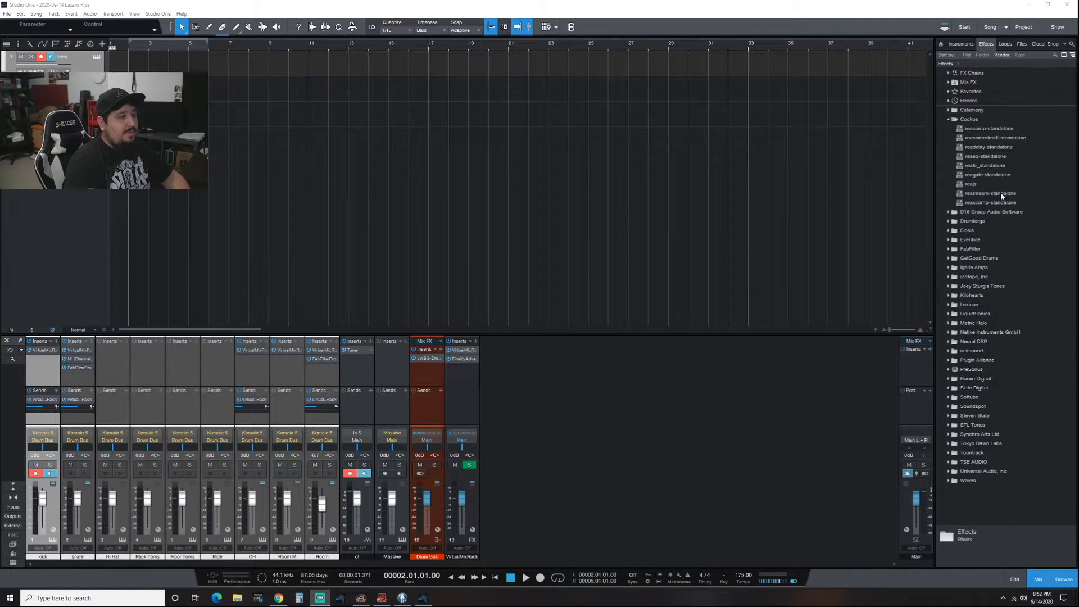
- Insert reastream-standalone on Main and set it to send audio/MIDI as a local broadcast
left_click(990, 194)
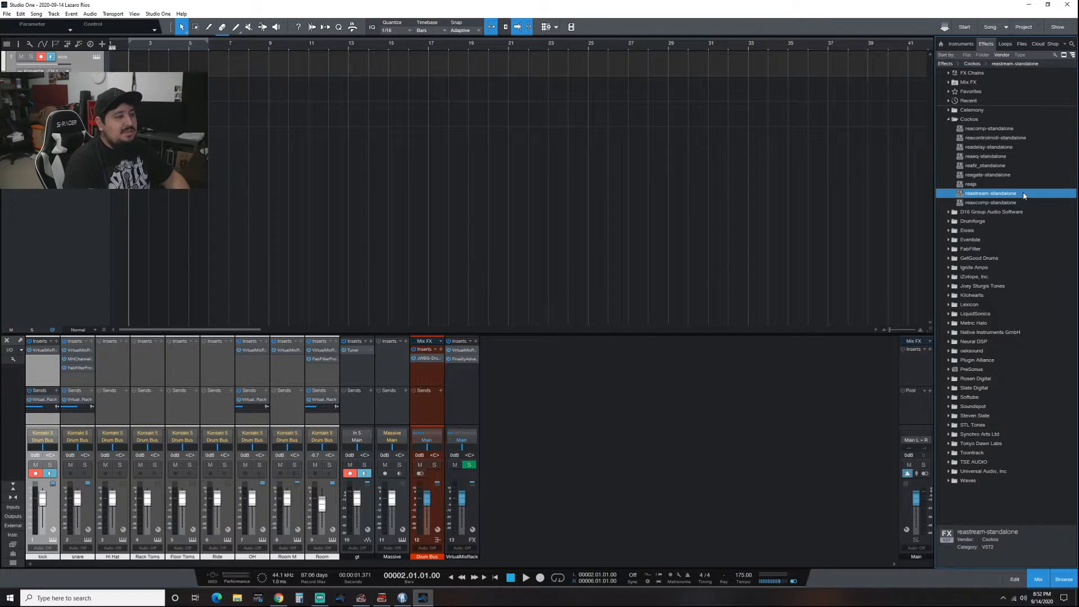
mouse_move(1049, 243)
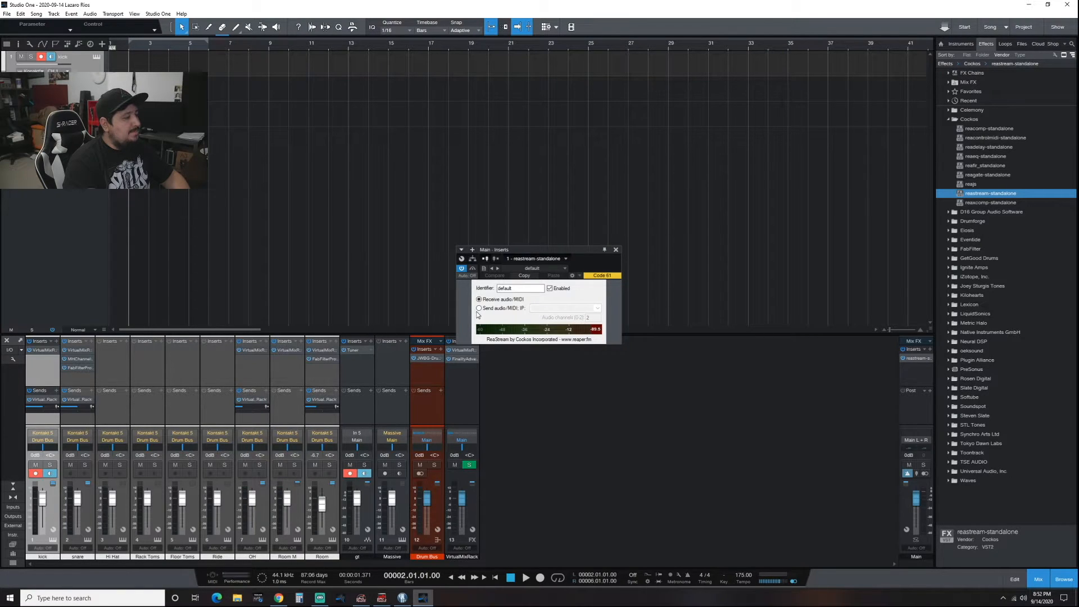
left_click(479, 309)
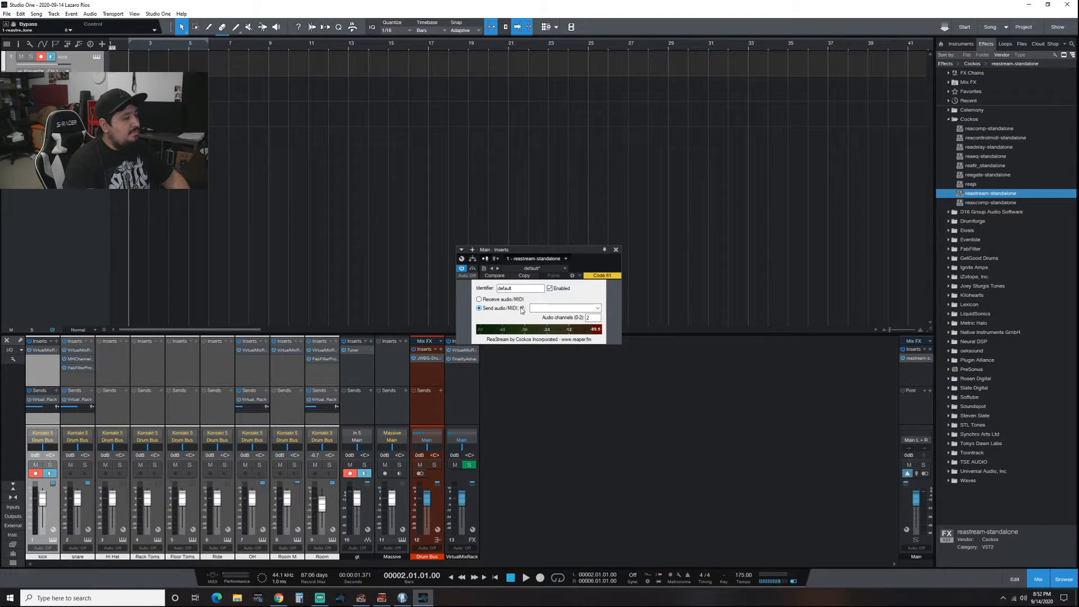
left_click(596, 307)
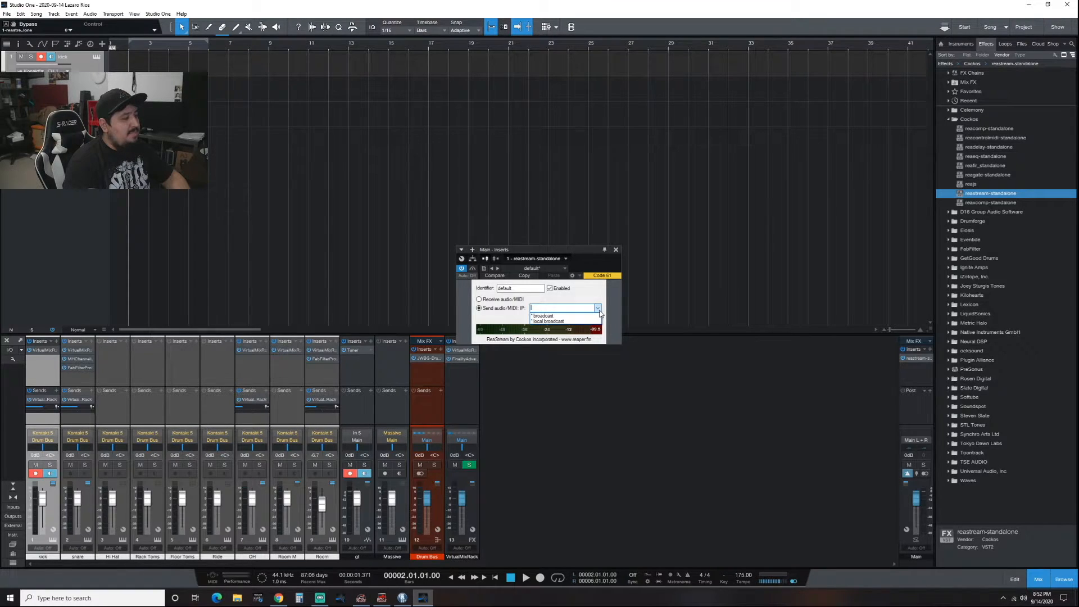
mouse_move(547, 321)
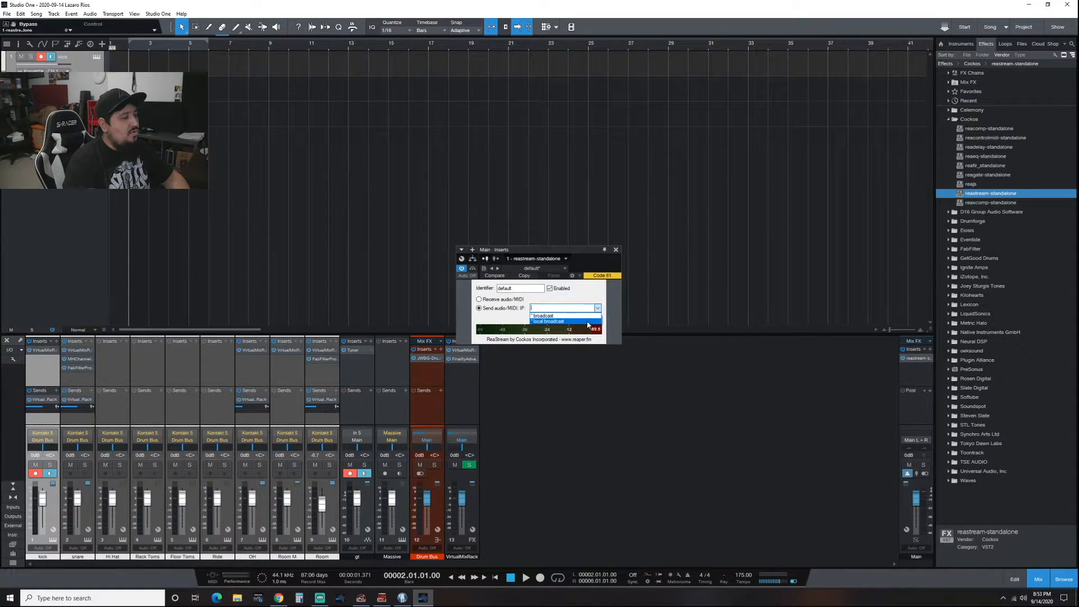
left_click(549, 322)
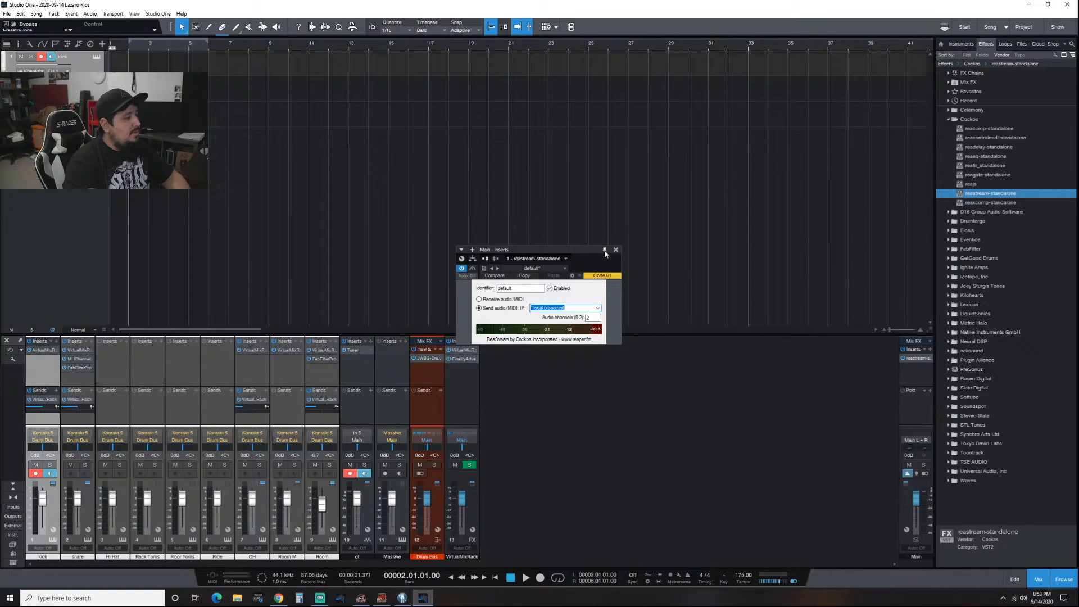
left_click(616, 249)
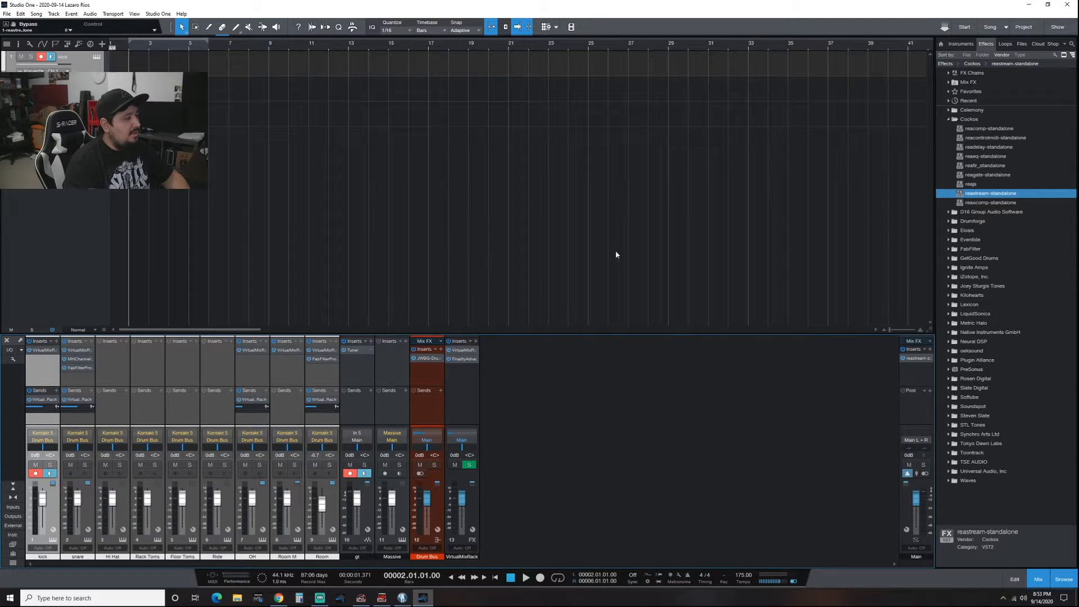
mouse_move(730, 300)
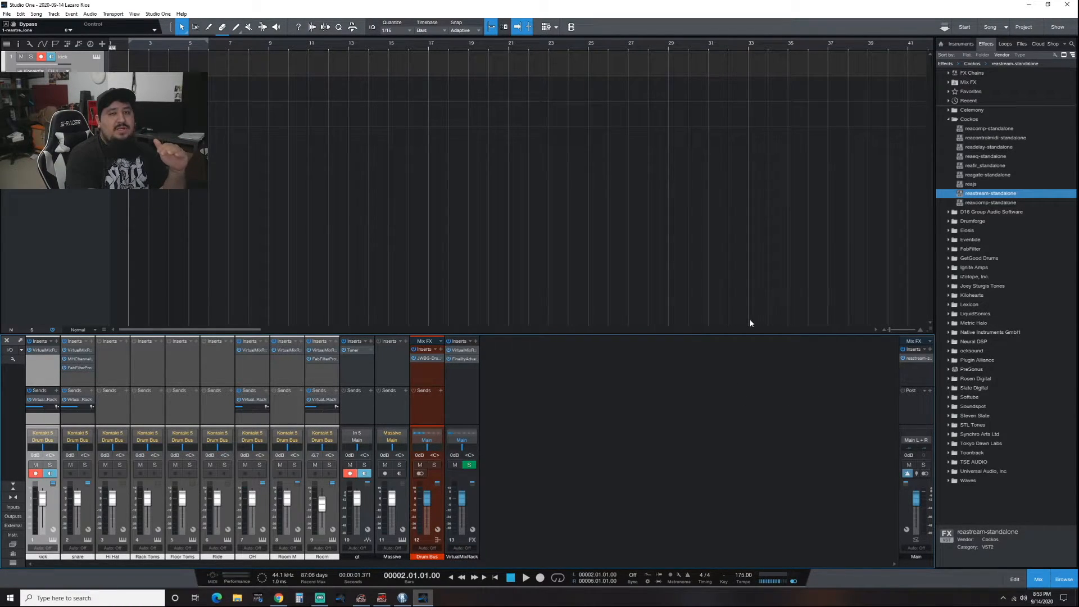
mouse_move(693, 312)
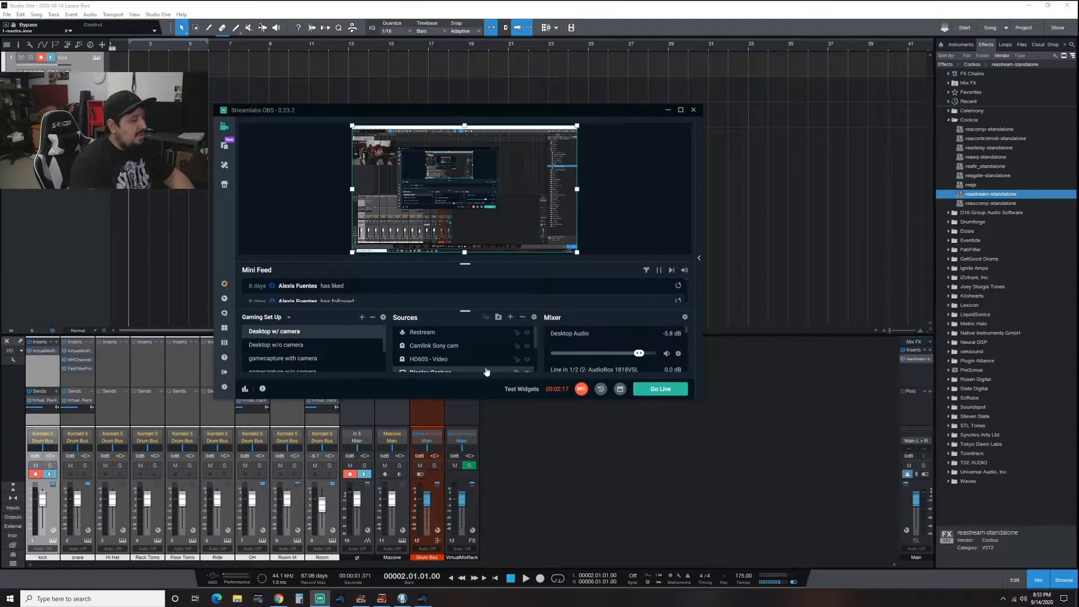
mouse_move(695, 217)
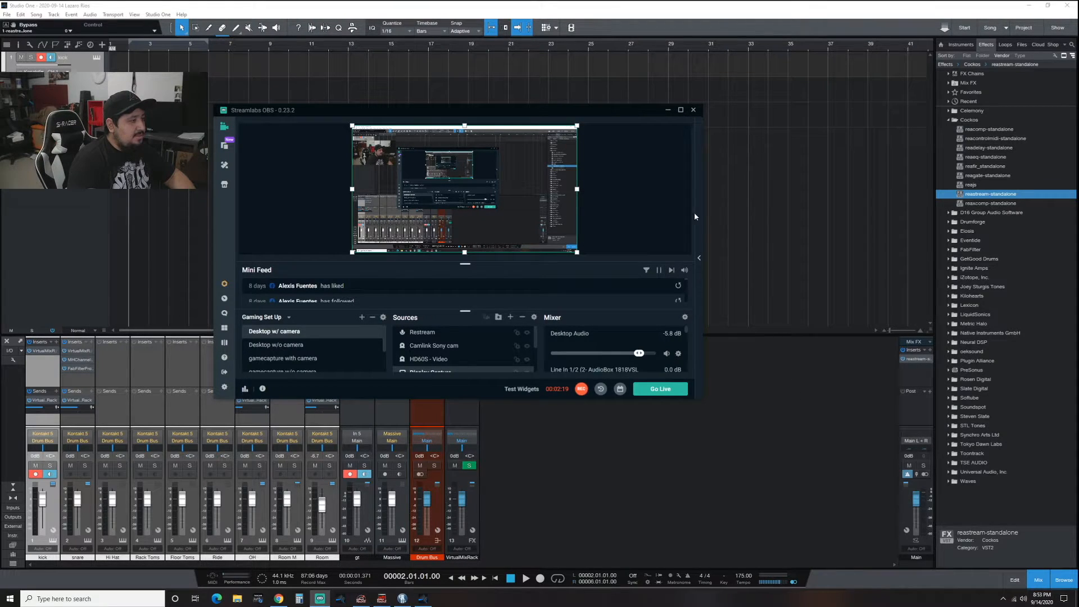
mouse_move(704, 401)
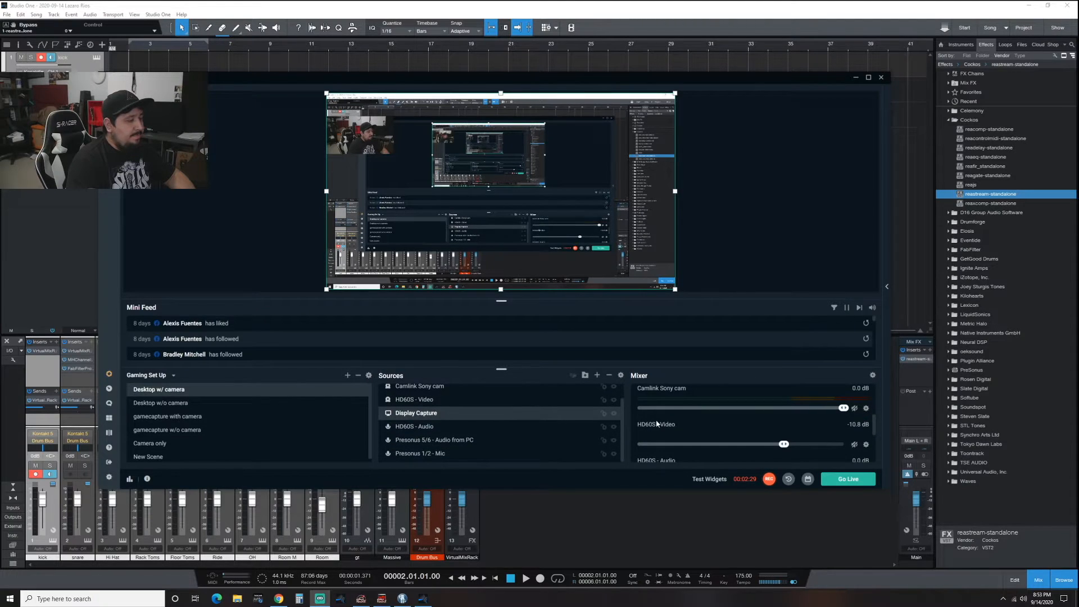
- Scroll the Streamlabs OBS Sources list to review the scene's sources
scroll("down", 3)
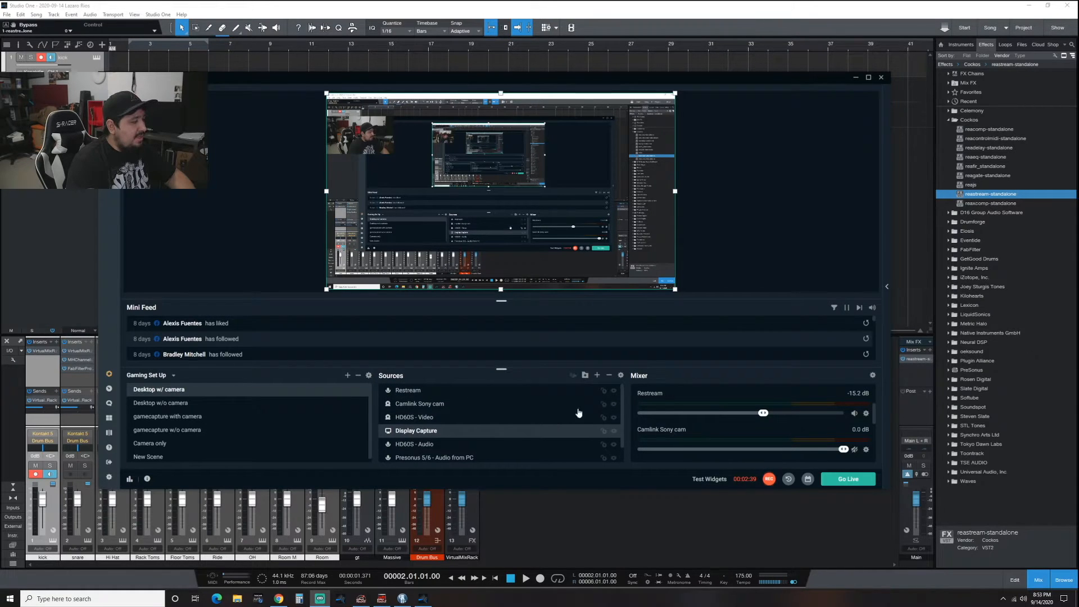
mouse_move(598, 374)
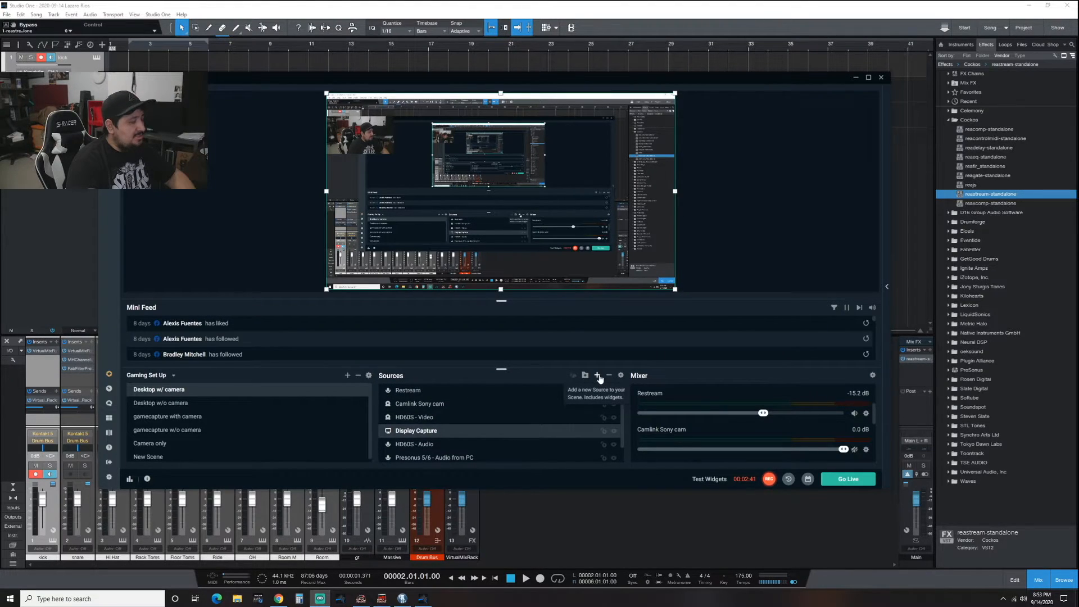
- Create a new Audio Input Capture (1) source rather than reusing an existing one
left_click(598, 375)
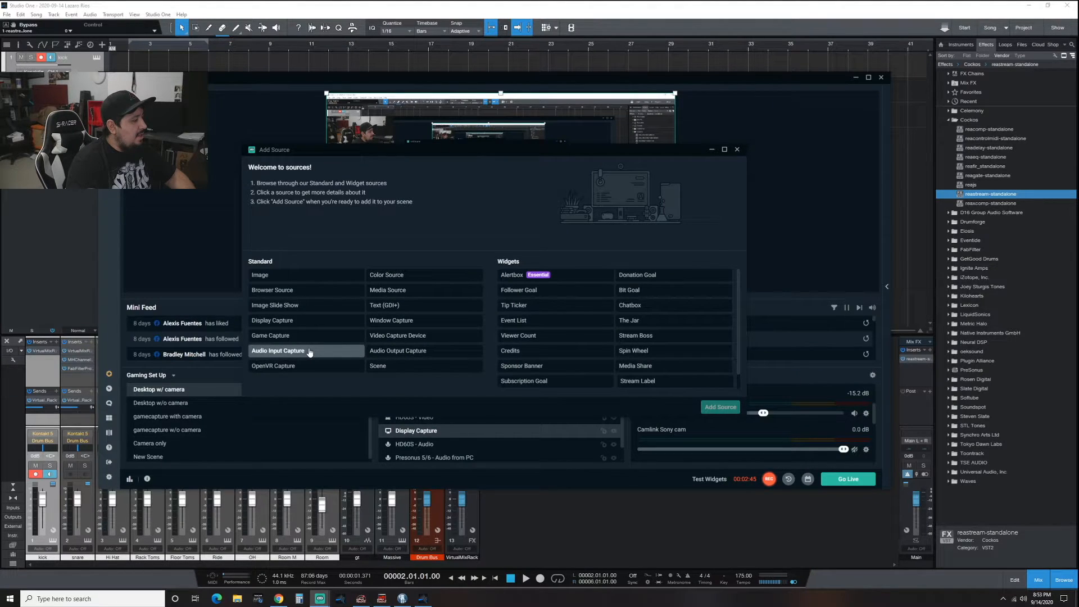
left_click(278, 350)
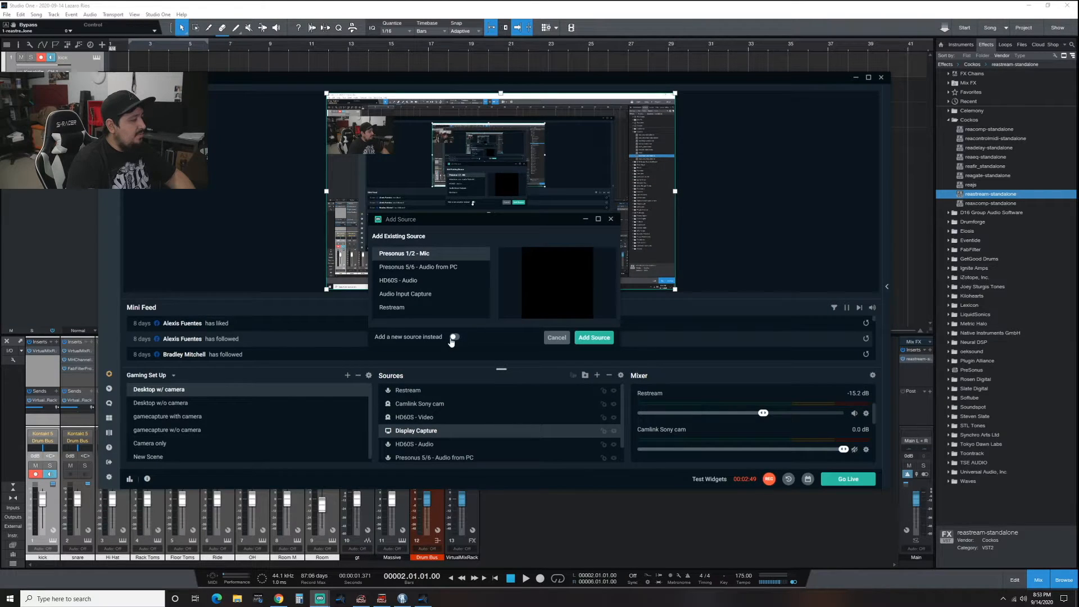
left_click(454, 337)
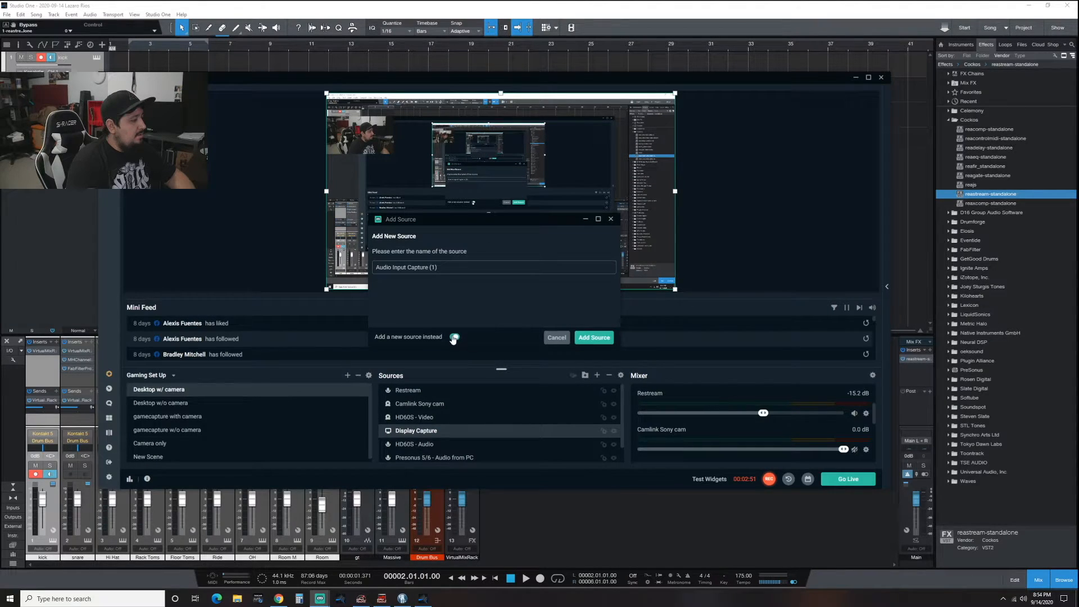
left_click(455, 337)
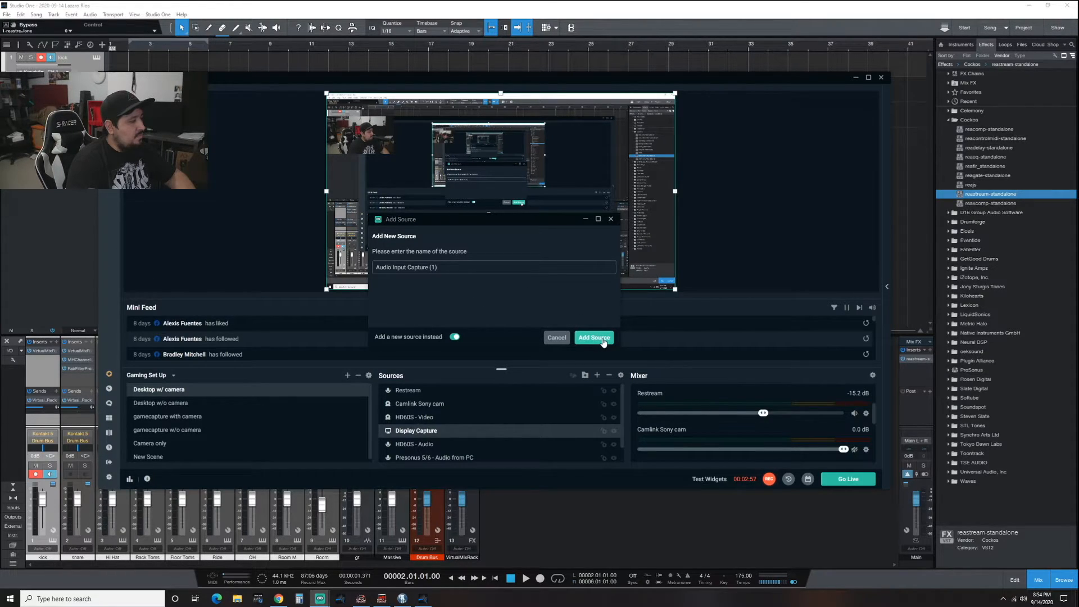
left_click(594, 338)
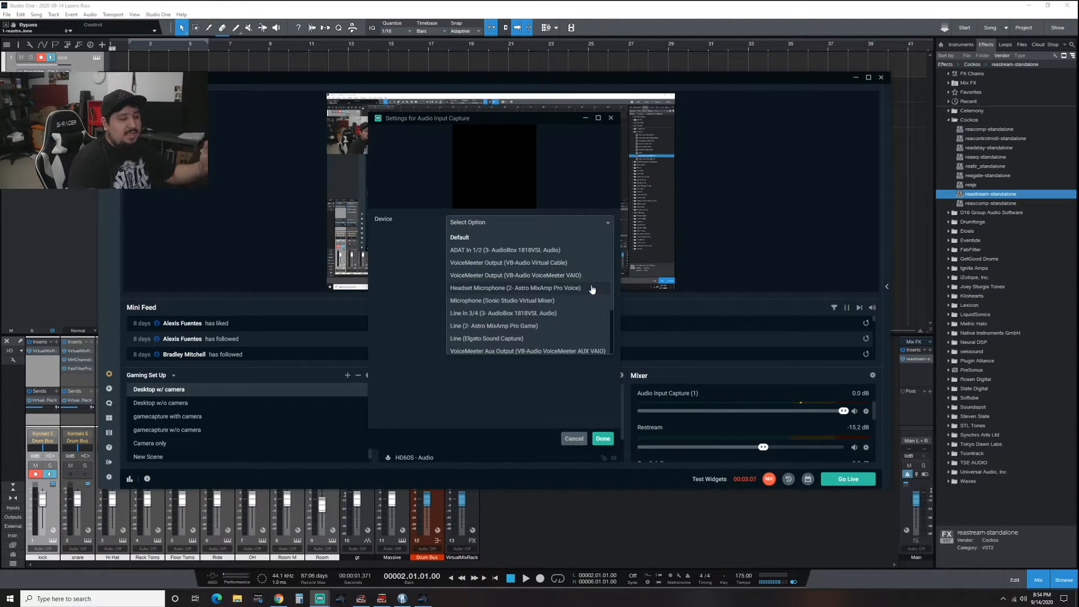
mouse_move(578, 276)
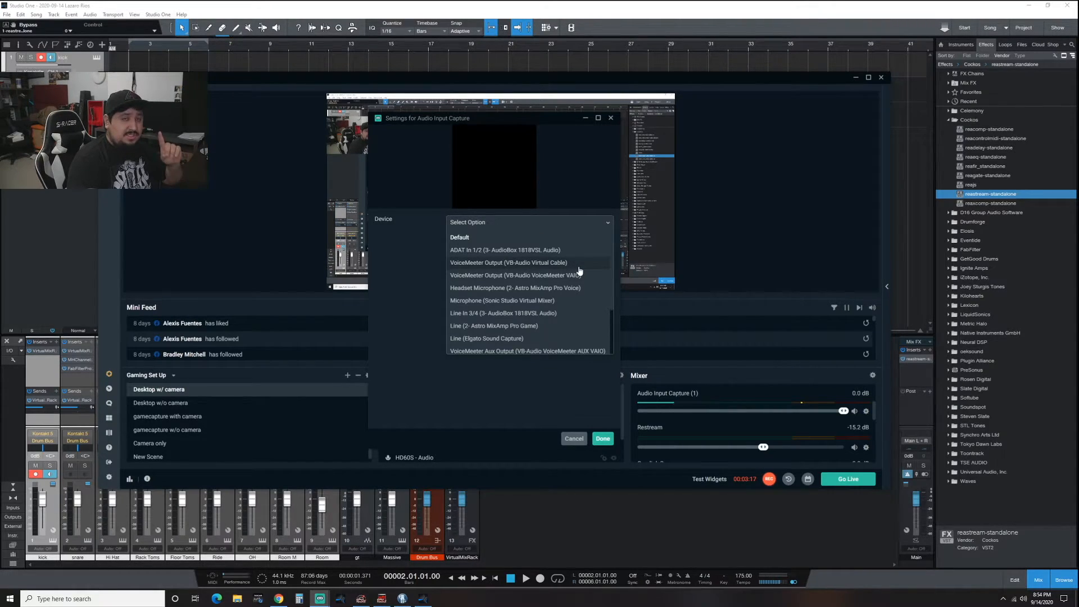
- Capture from VoiceMeeter Output, then add a VST 2.x Plugin filter to Audio Input Capture (1)
left_click(509, 263)
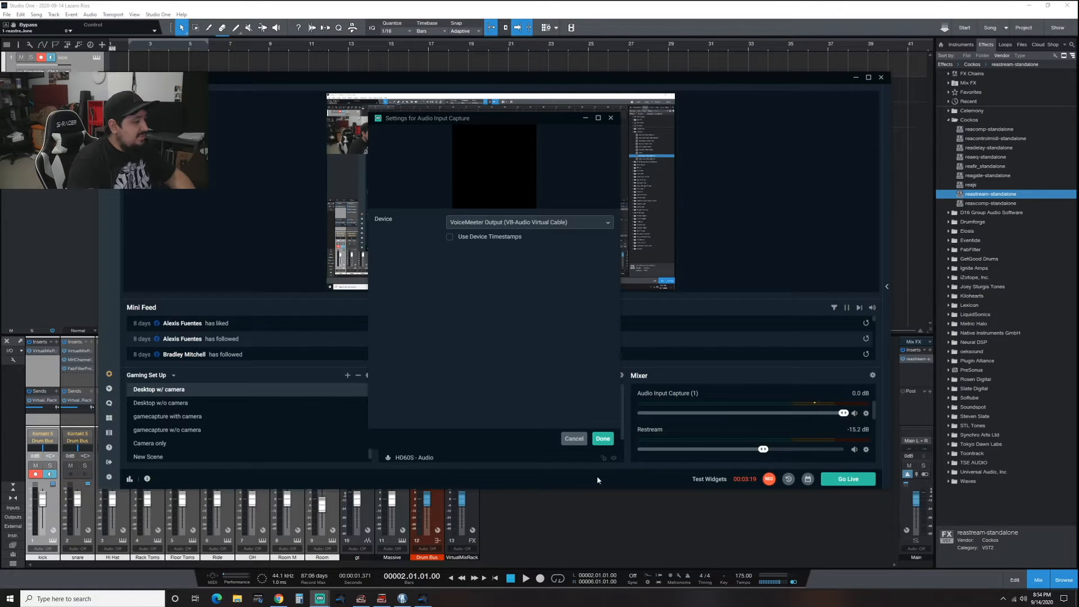
left_click(602, 438)
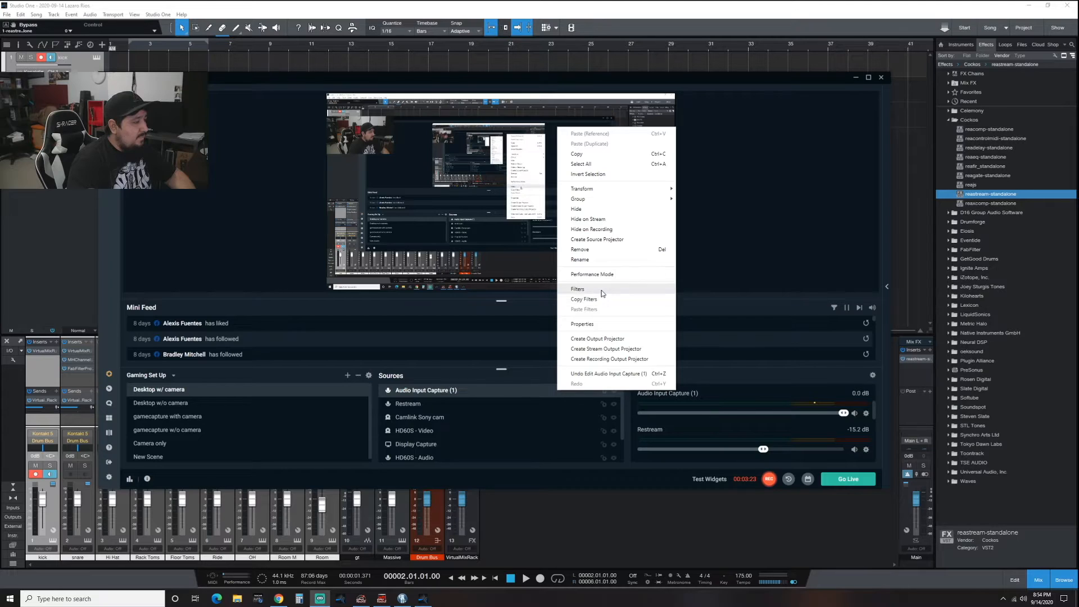
left_click(578, 288)
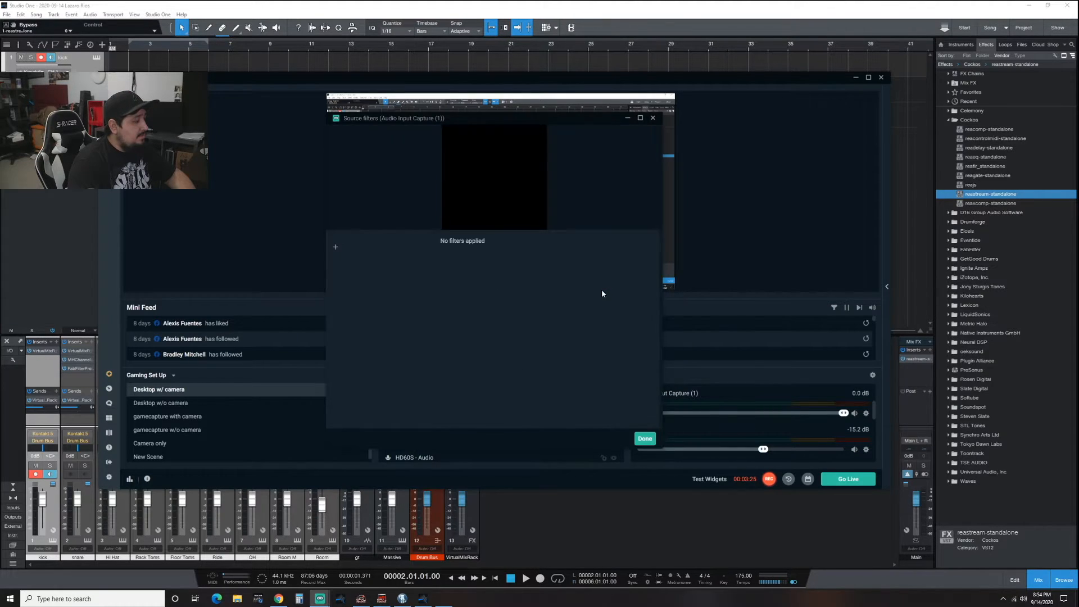
left_click(335, 248)
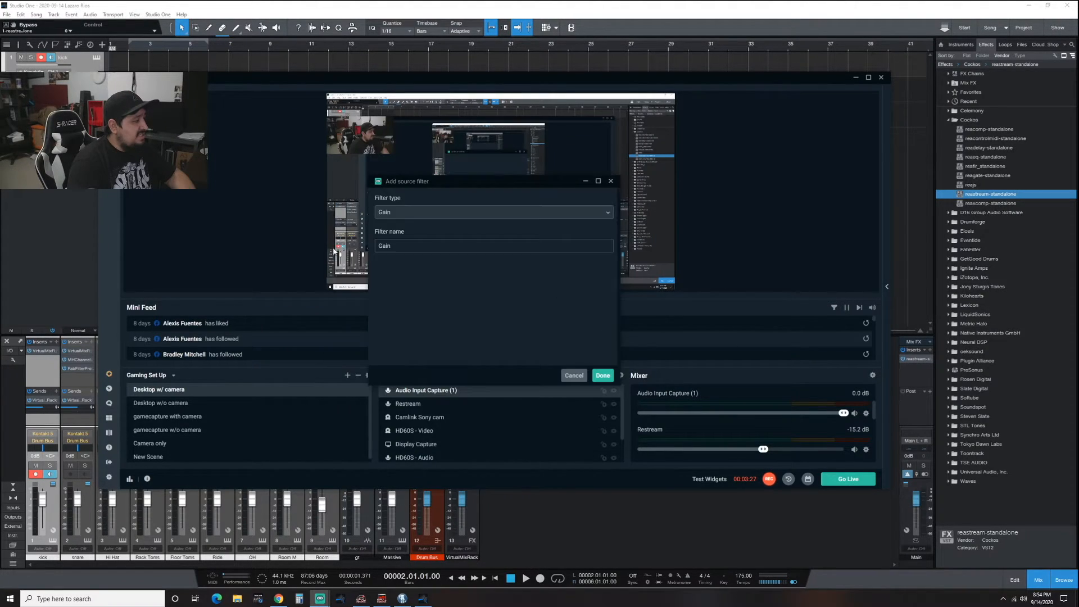
left_click(493, 211)
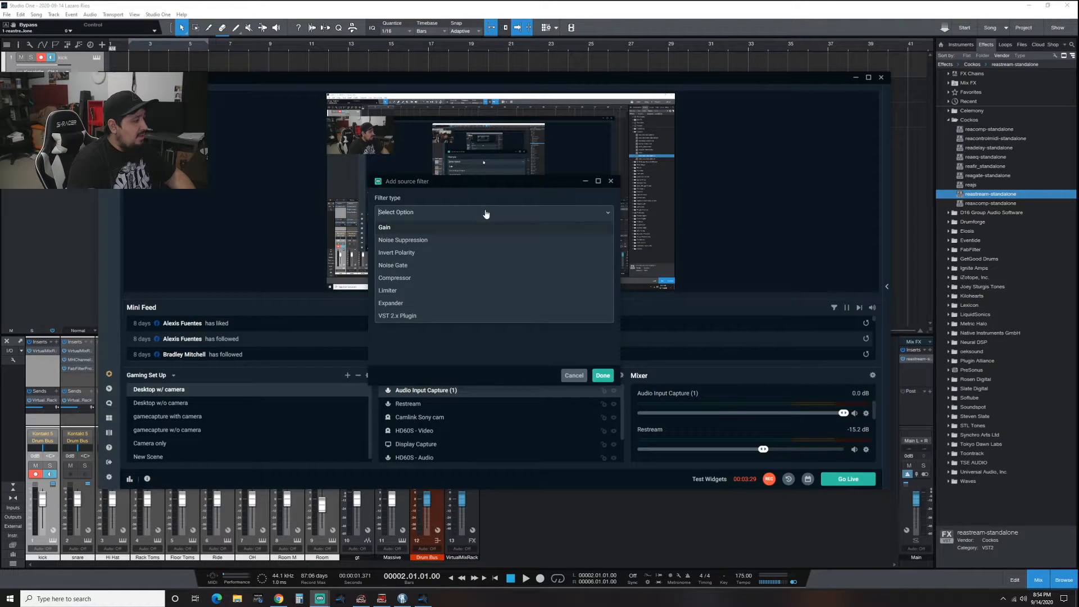
left_click(397, 316)
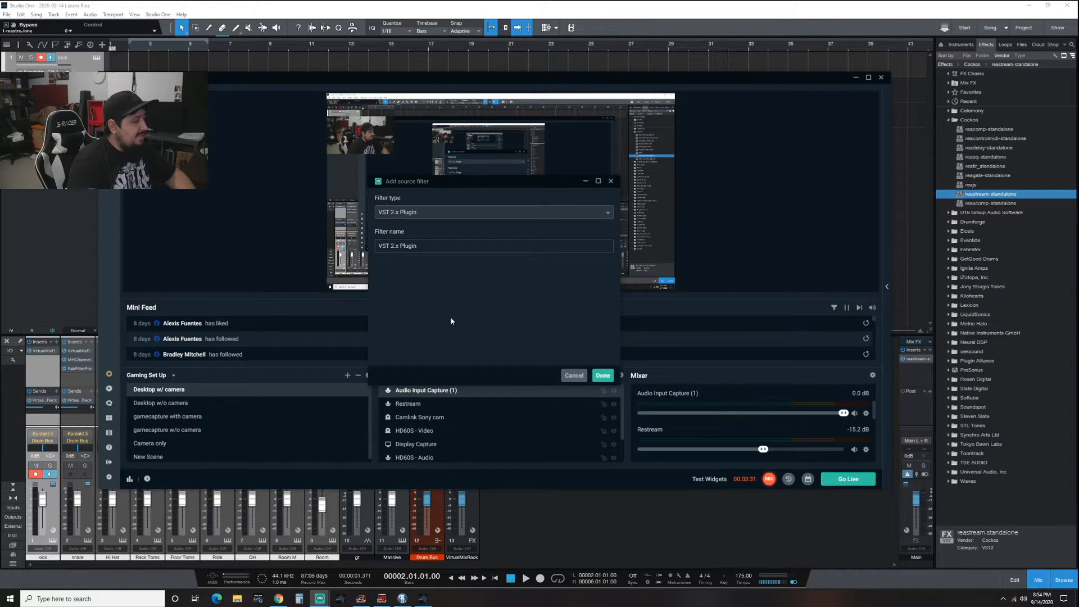
left_click(601, 375)
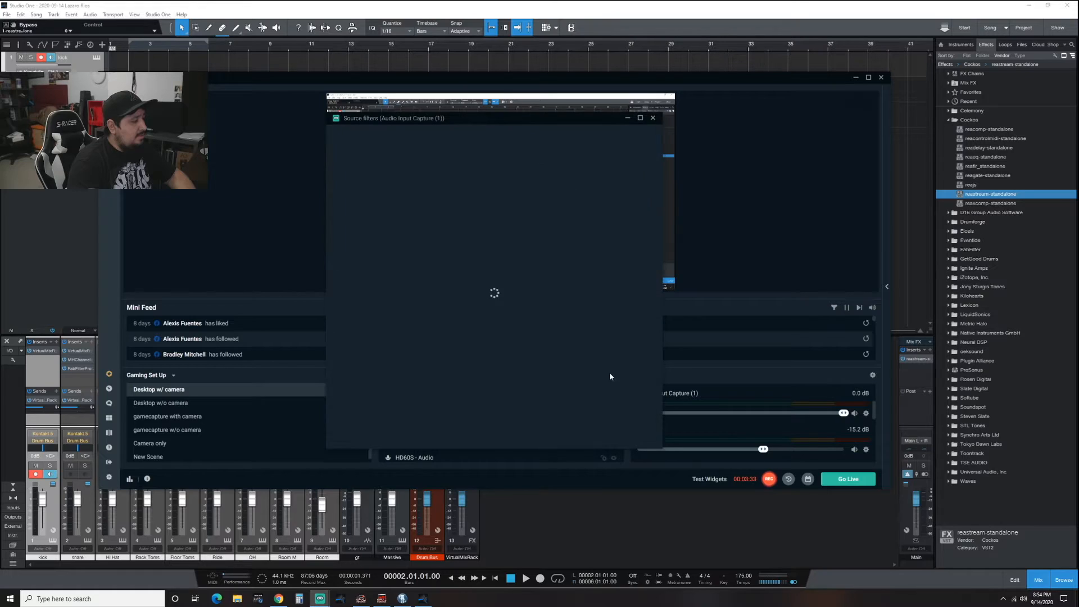
- Load reastream-standalone.dll into the VST filter from the installed plugins list
left_click(579, 243)
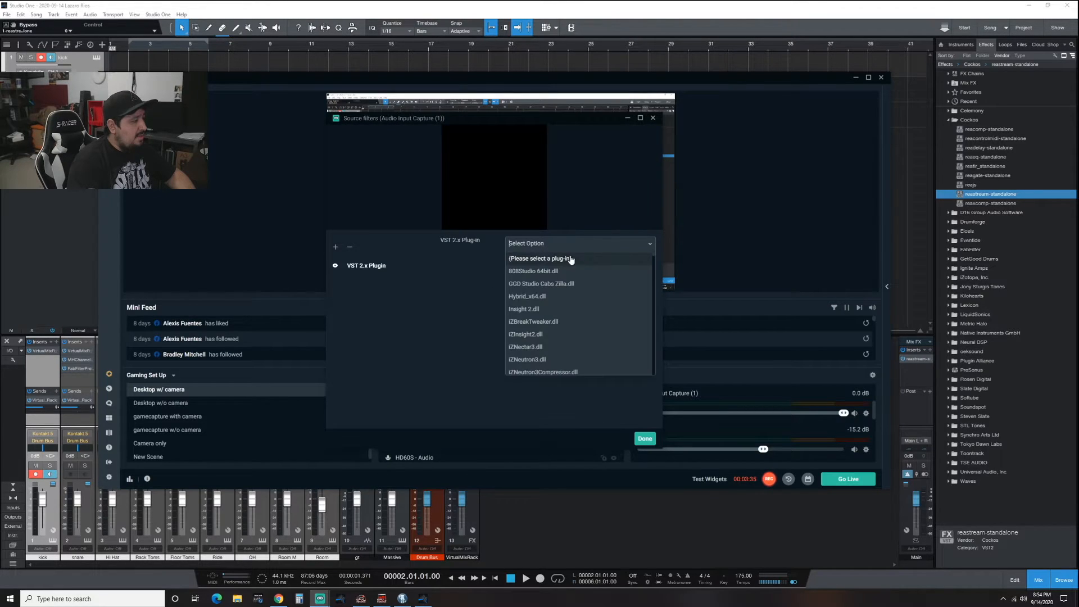
scroll("down", 3)
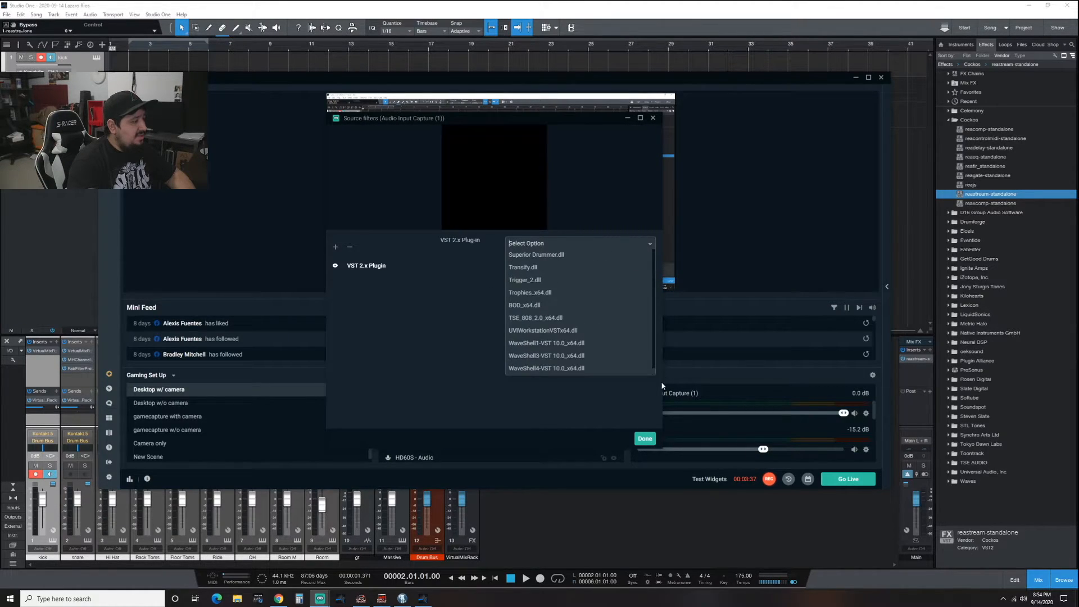
scroll("up", 3)
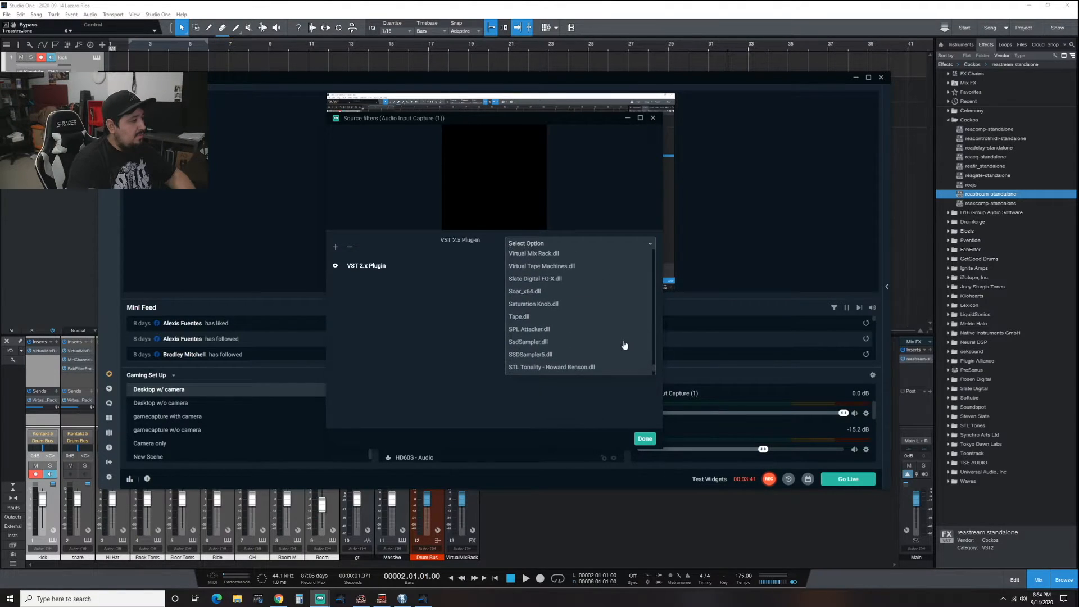
scroll("up", 3)
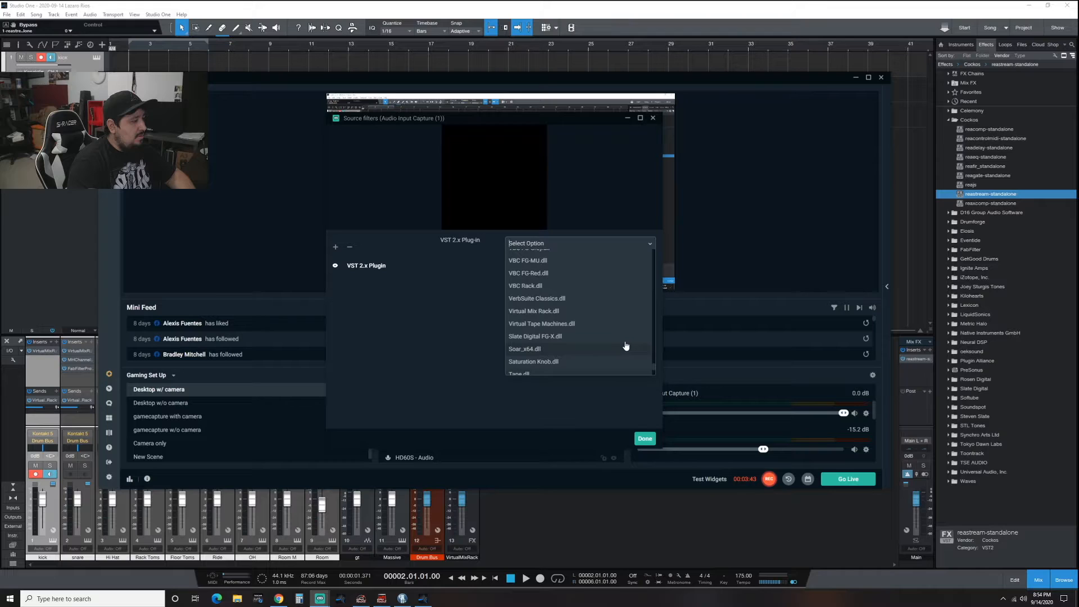
scroll("up", 3)
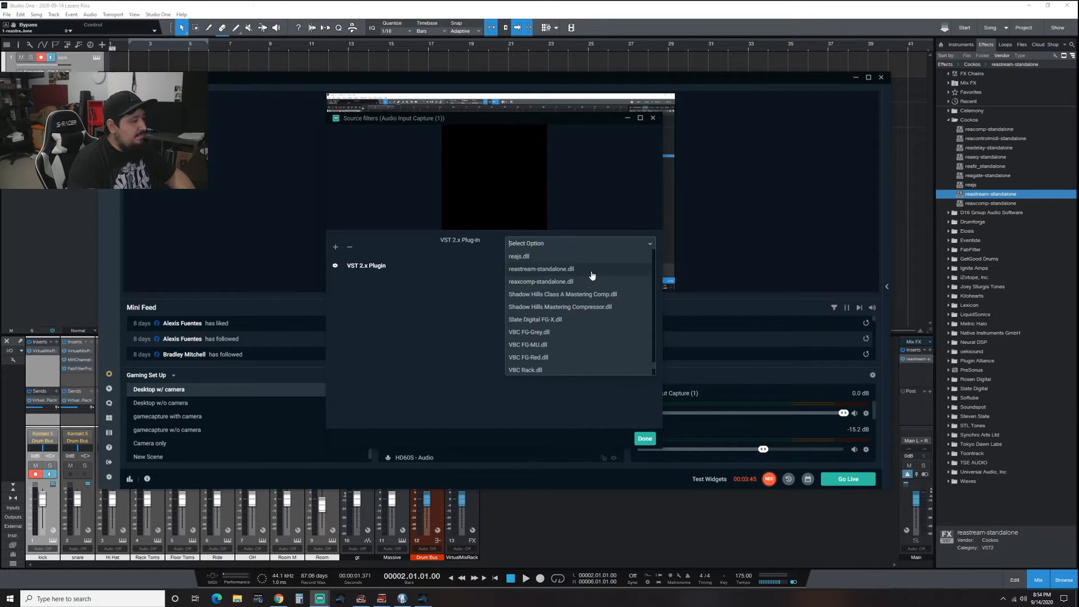
left_click(540, 269)
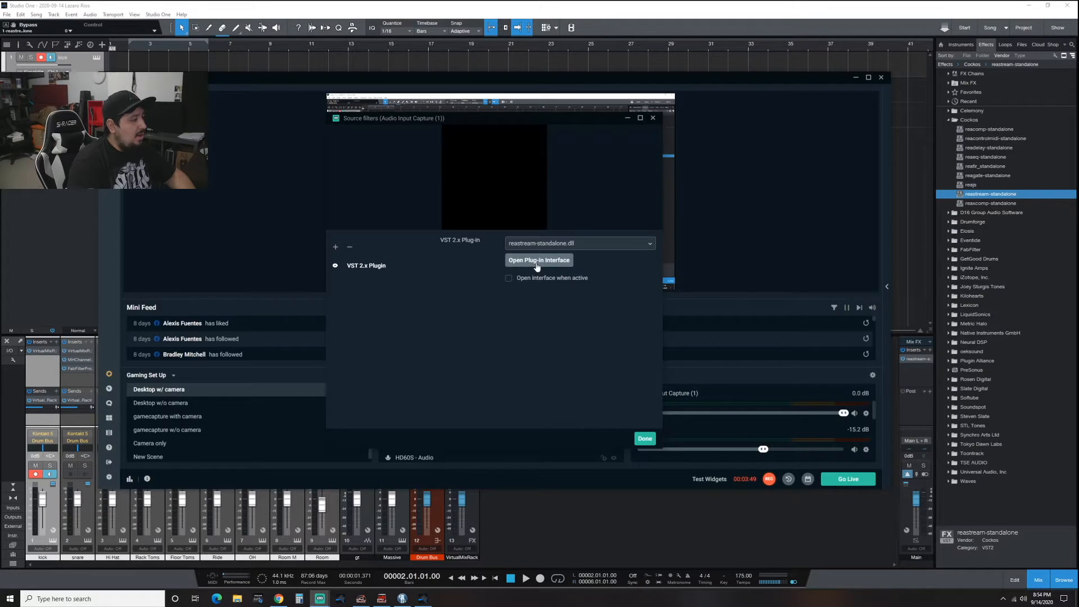
- Check ReaStream is set to Receive audio/MIDI on identifier default, then close it
left_click(539, 260)
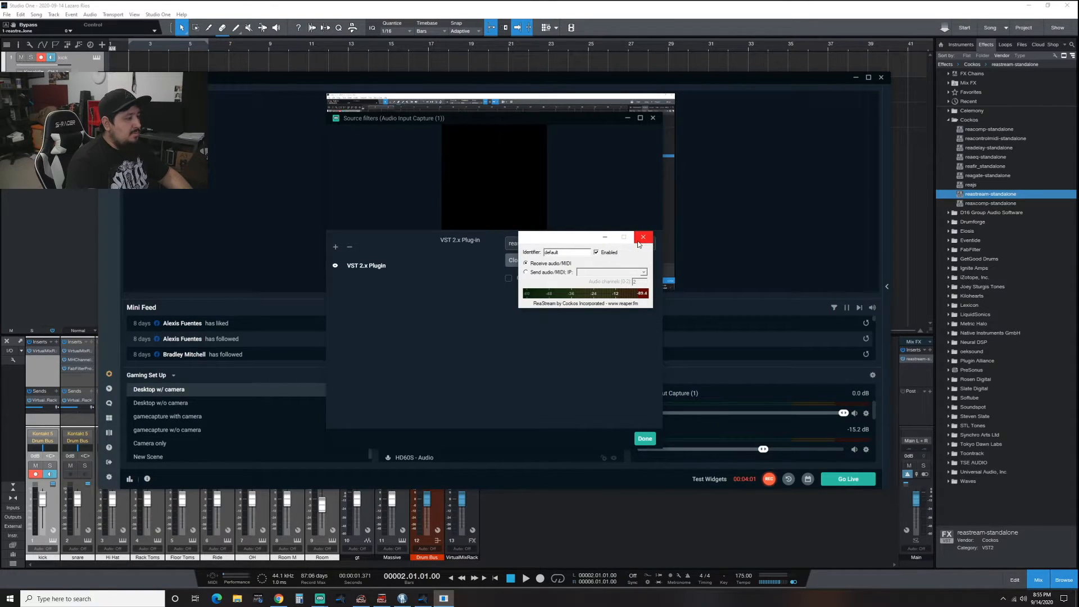
left_click(642, 237)
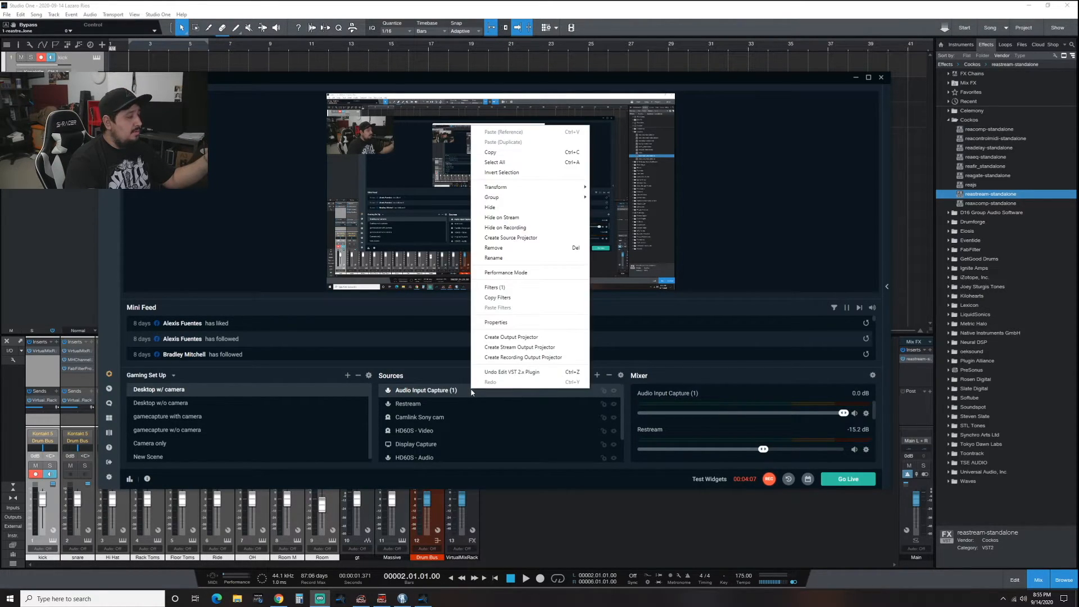
mouse_move(493, 257)
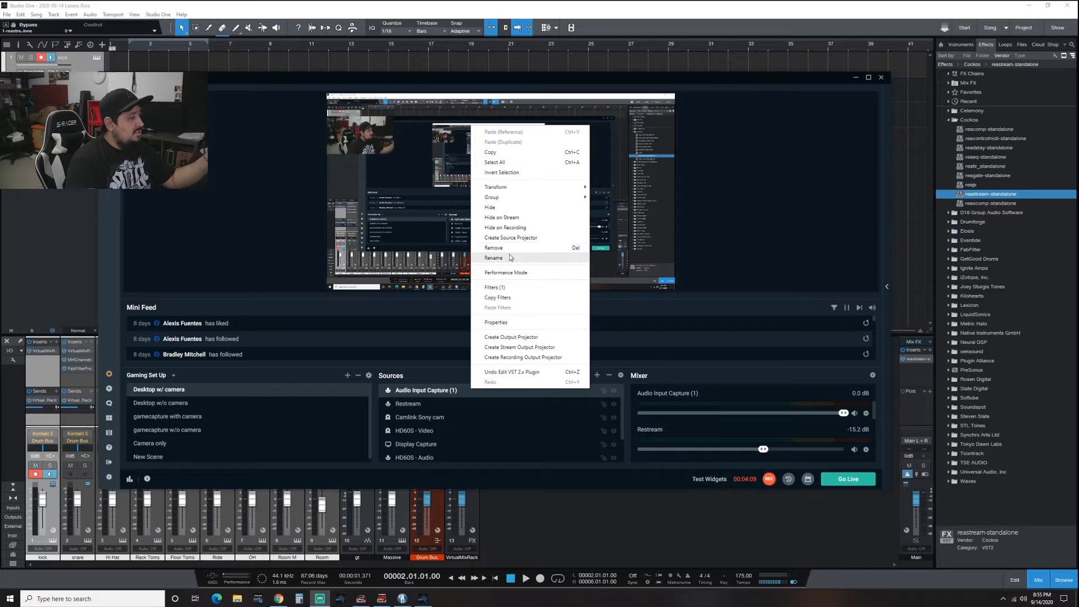
- Start renaming the Audio Input Capture (1) source from its right-click menu
left_click(494, 248)
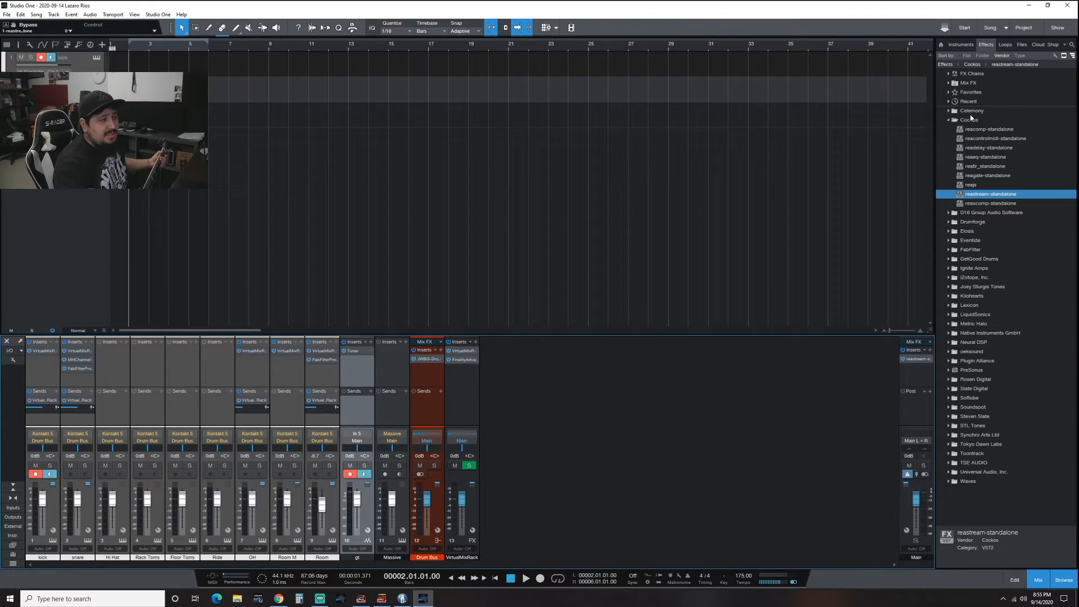
- Insert Neural DSP Archetype Nolly on the guitar channel from the Effects browser
left_click(970, 119)
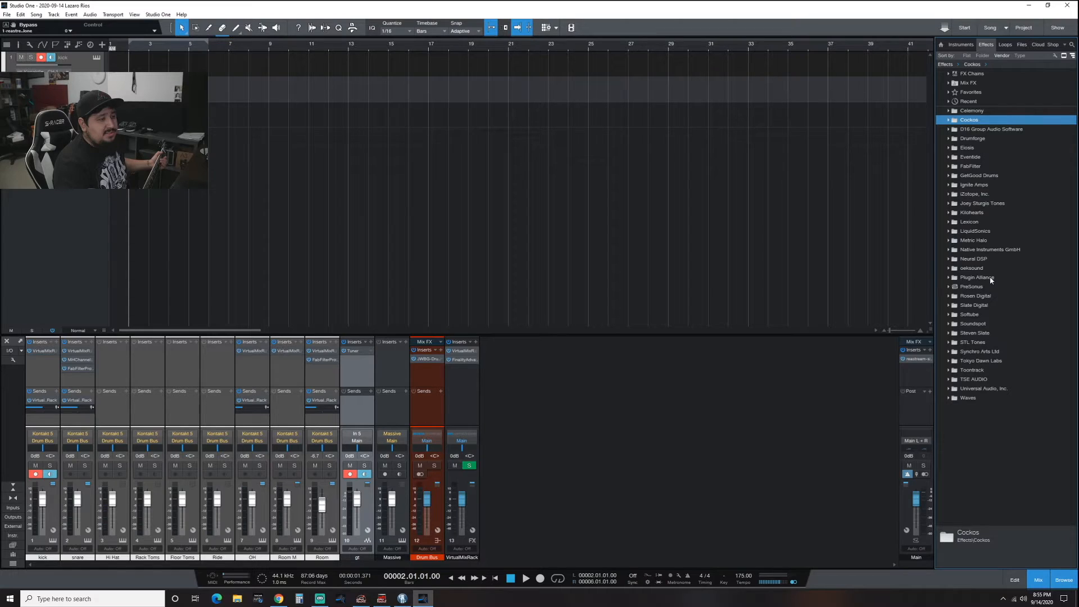
left_click(974, 259)
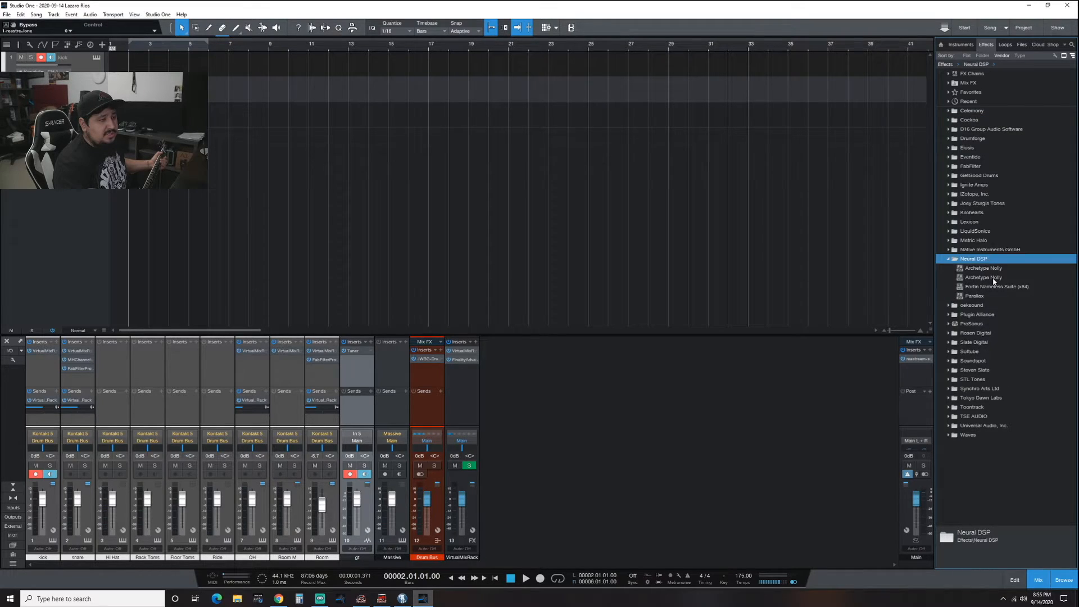
left_click(982, 277)
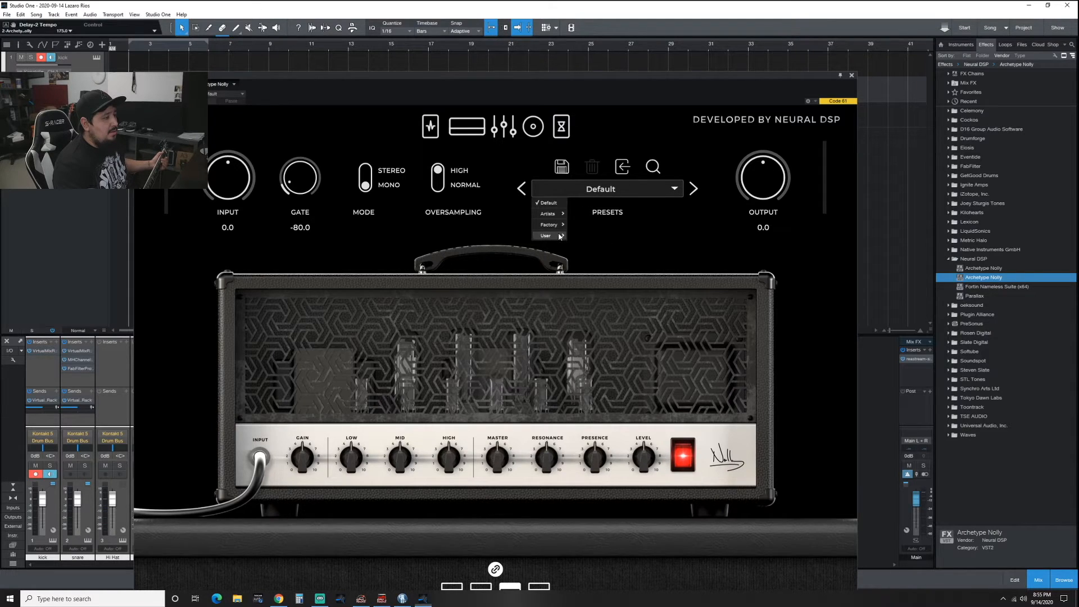
- Load the Articulate Lead factory Nolly preset, then switch to another Nolly preset
left_click(591, 236)
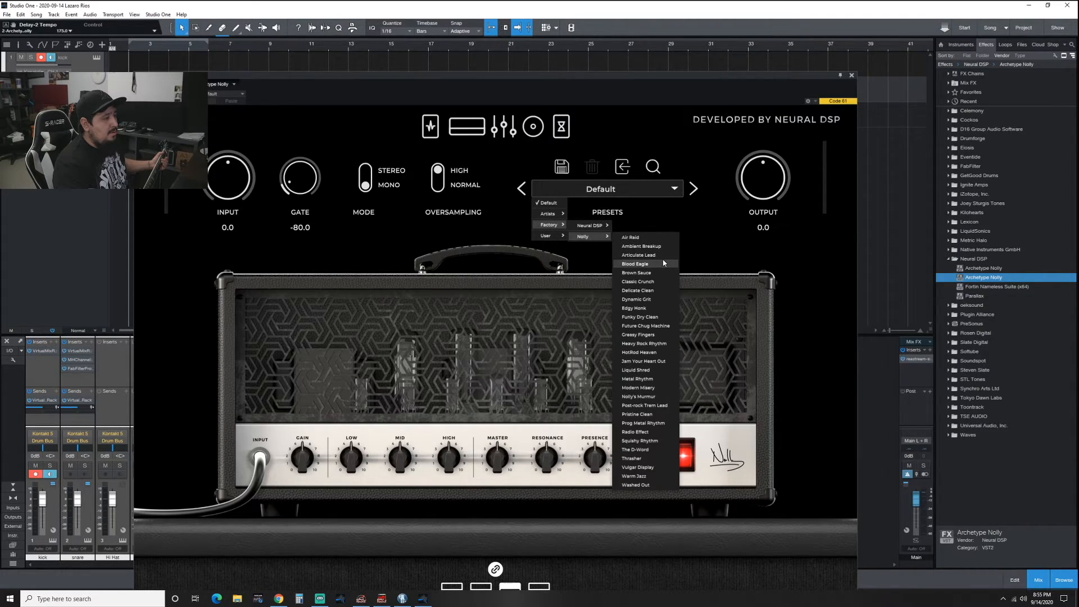
left_click(641, 255)
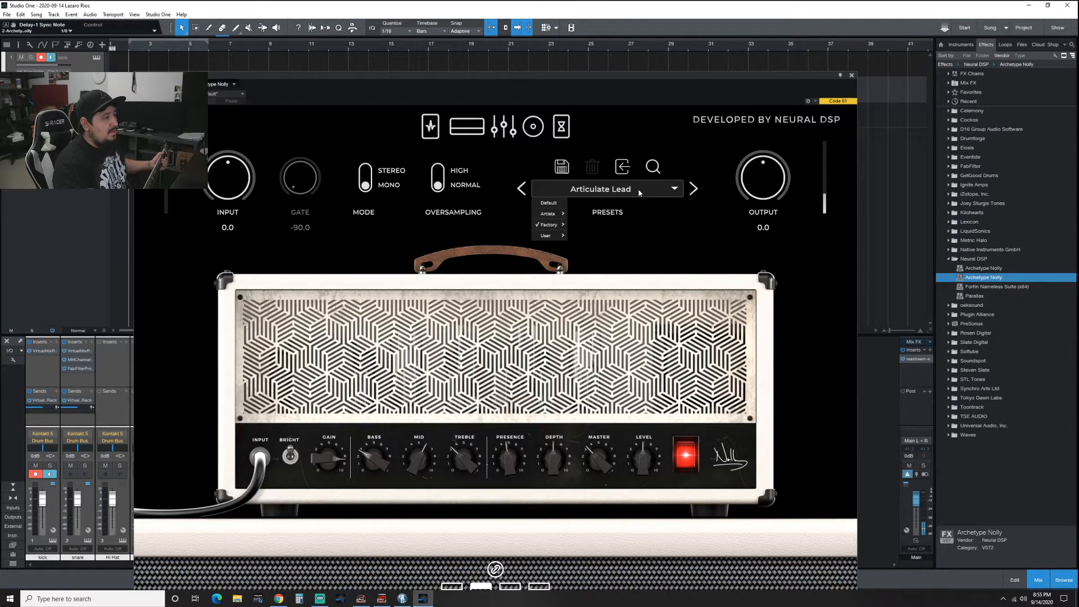
left_click(582, 236)
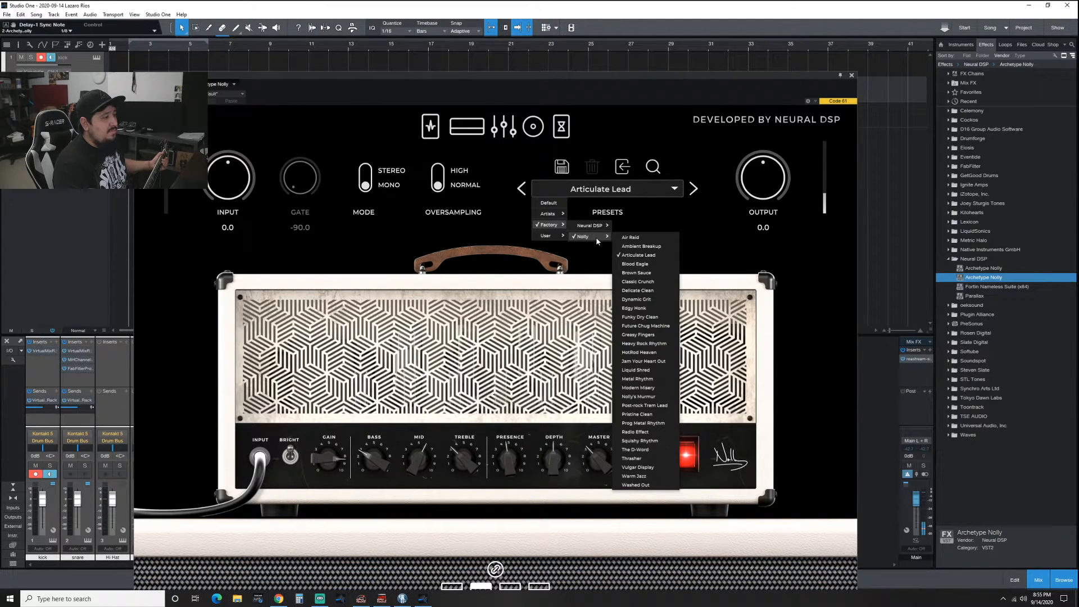
left_click(635, 263)
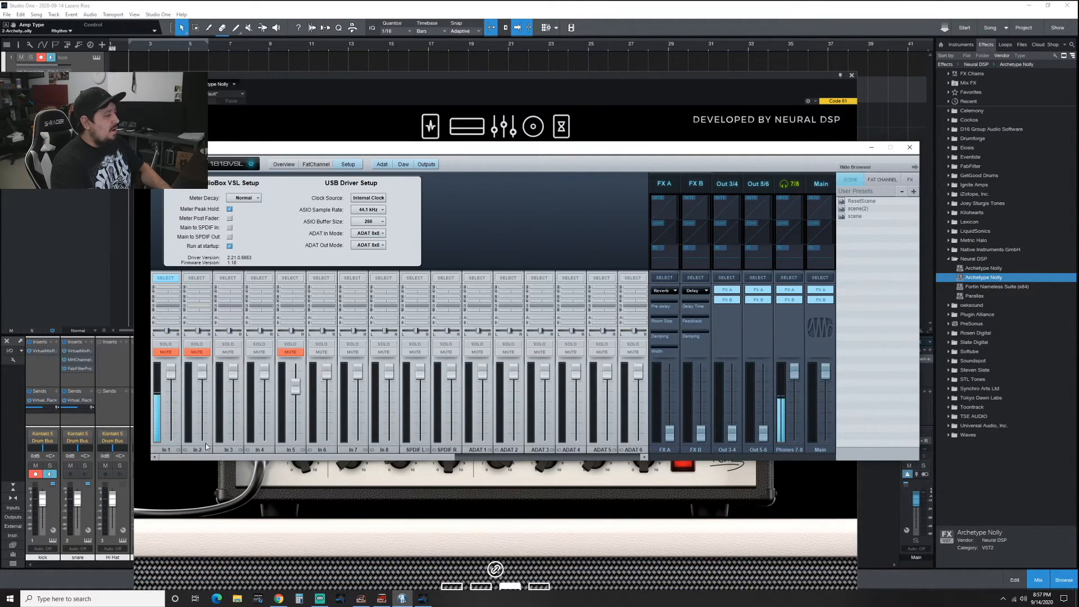
mouse_move(189, 468)
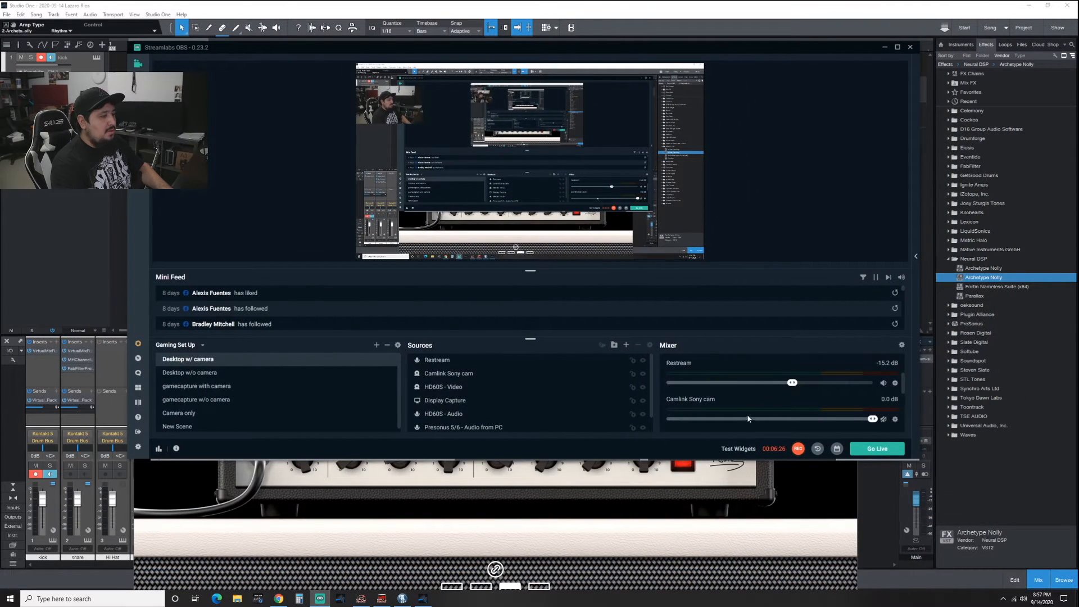
- Scroll the AudioBox VSL Setup page to review the 44.1 kHz / 256 buffer driver settings
scroll("down", 3)
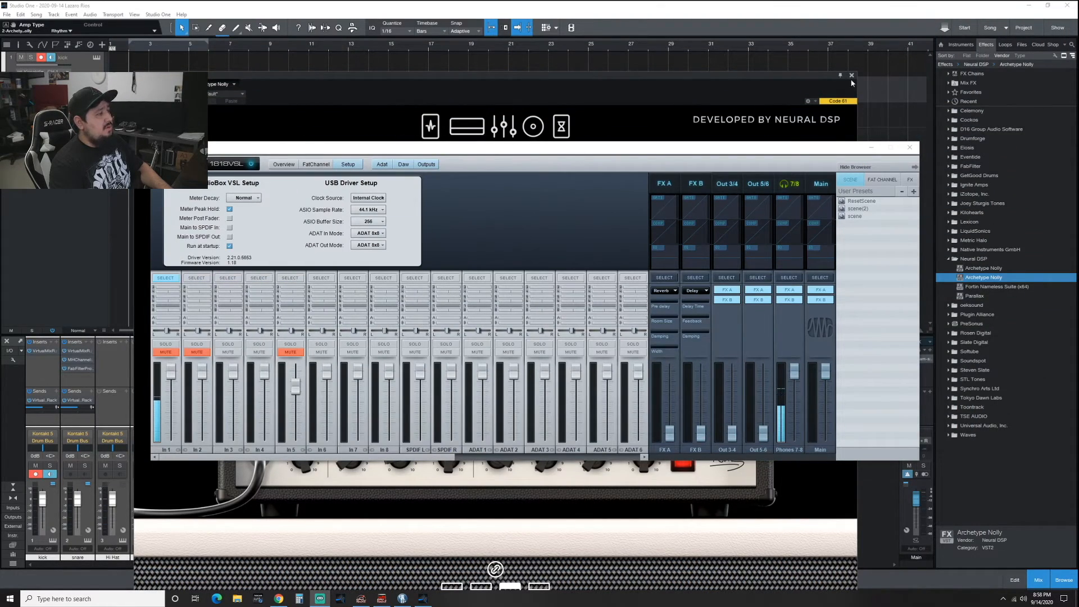
mouse_move(682, 197)
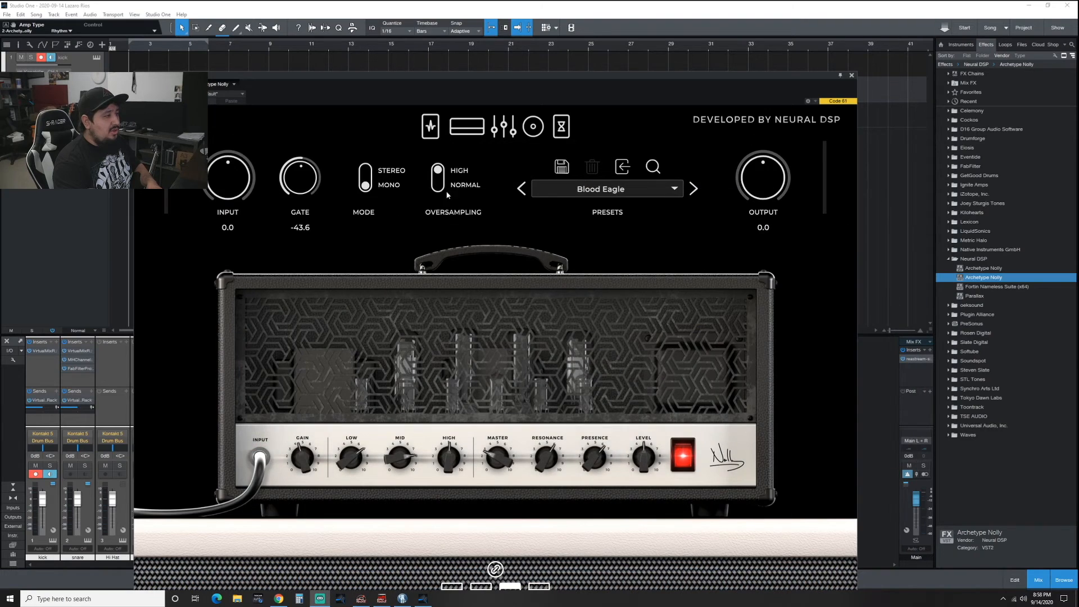
mouse_move(405, 371)
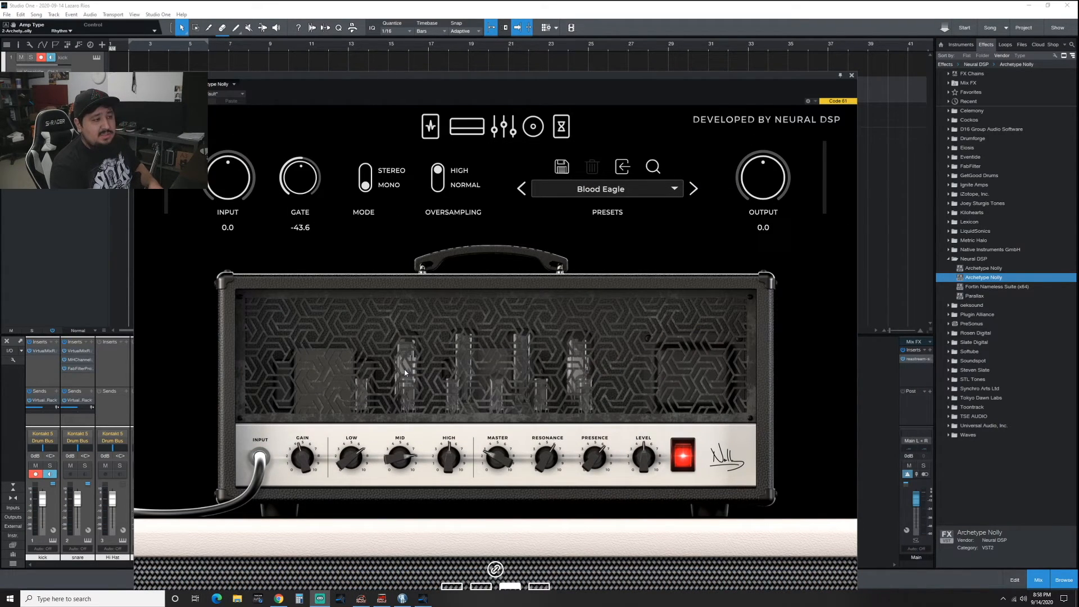
mouse_move(660, 444)
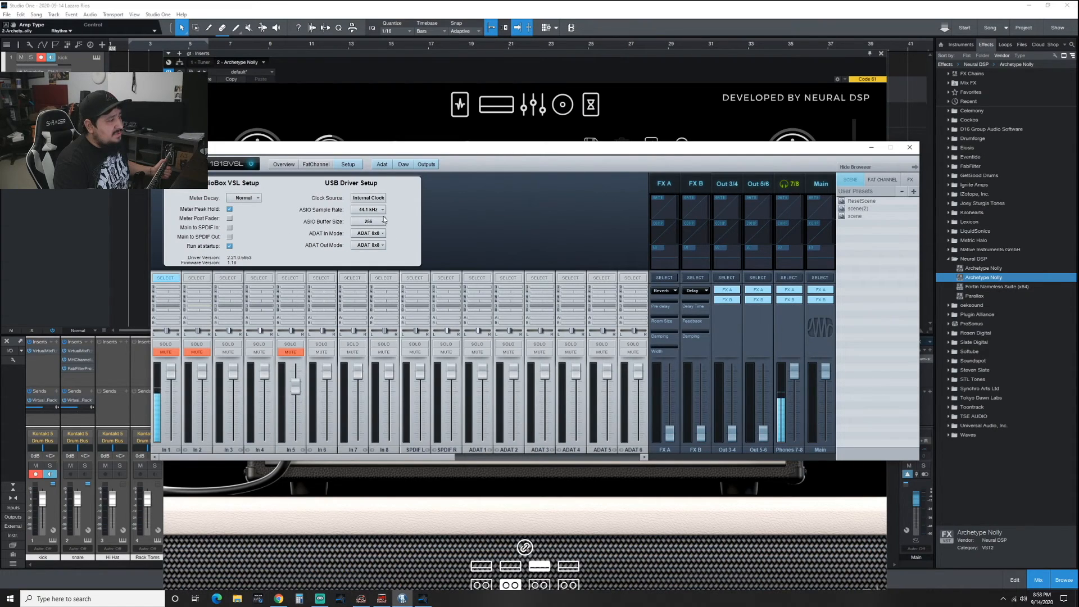
- Check the ASIO Buffer Size dropdown still reads 256 samples
left_click(383, 221)
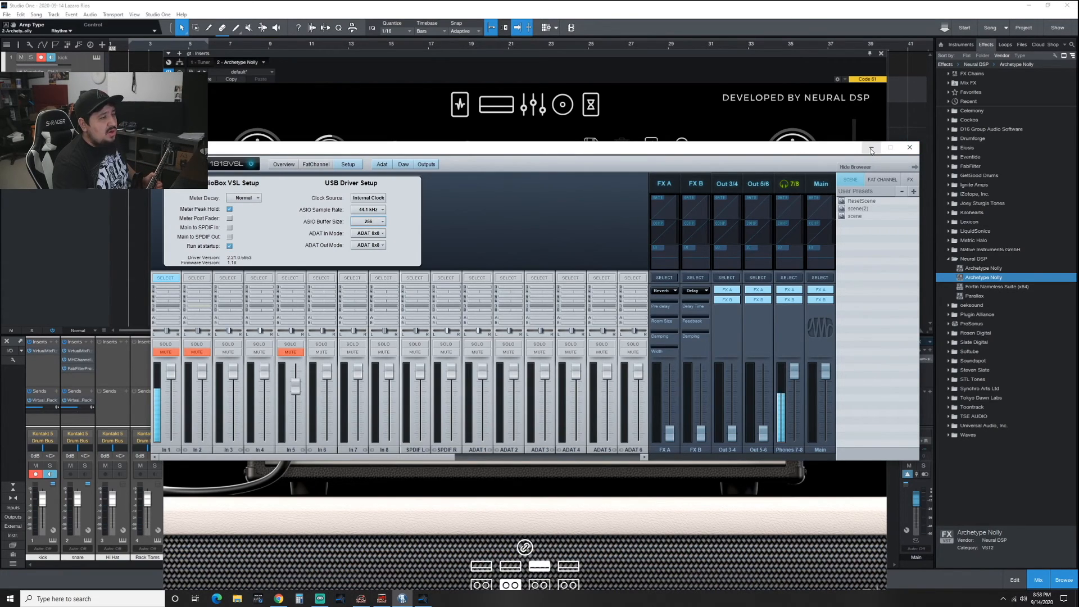
mouse_move(871, 149)
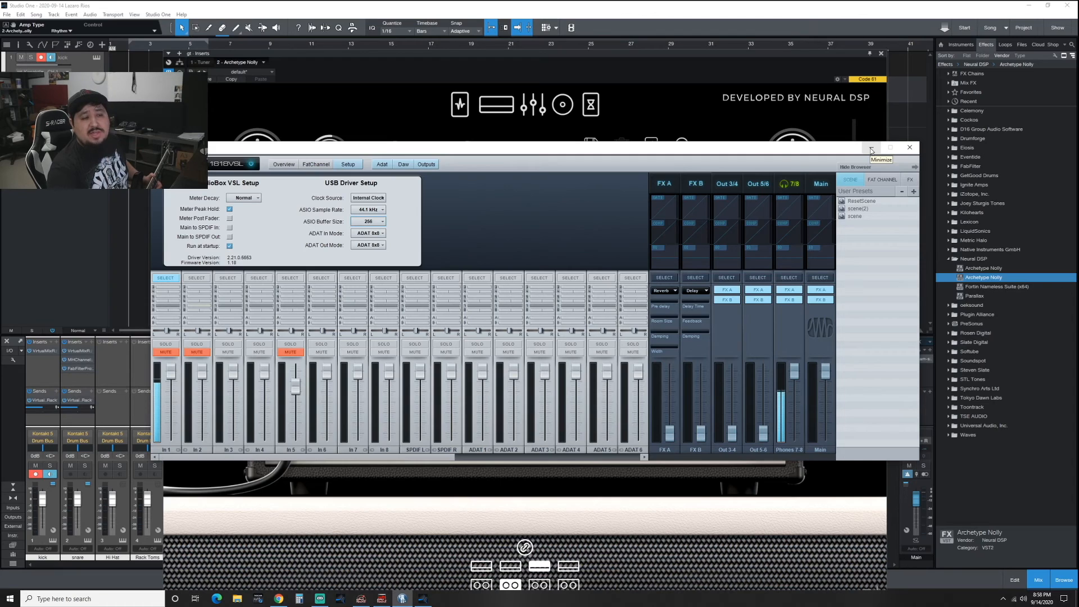